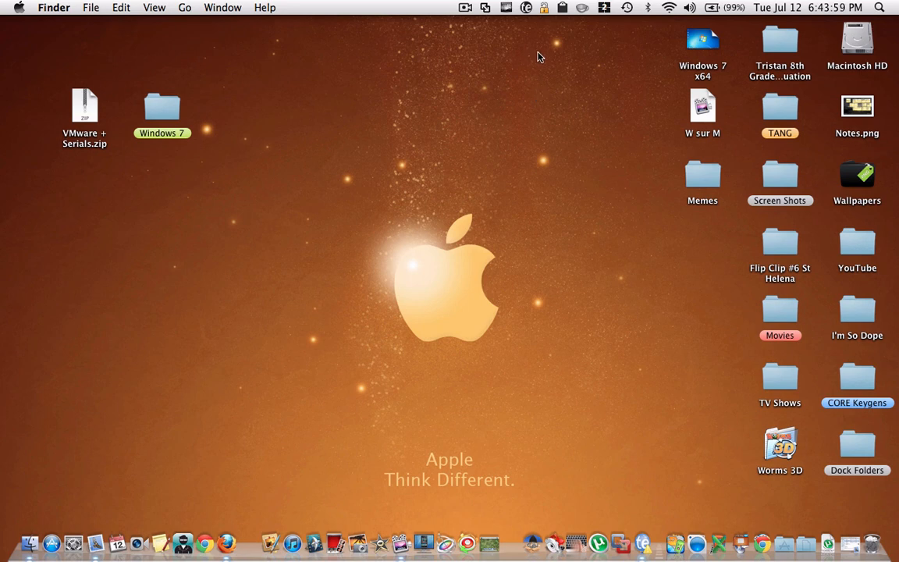
mouse_move(584, 110)
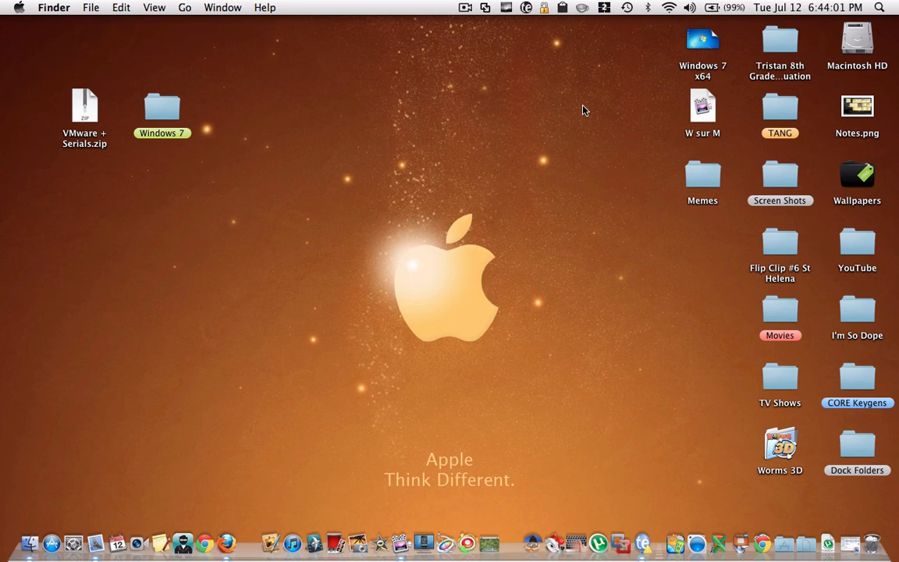
mouse_move(481, 201)
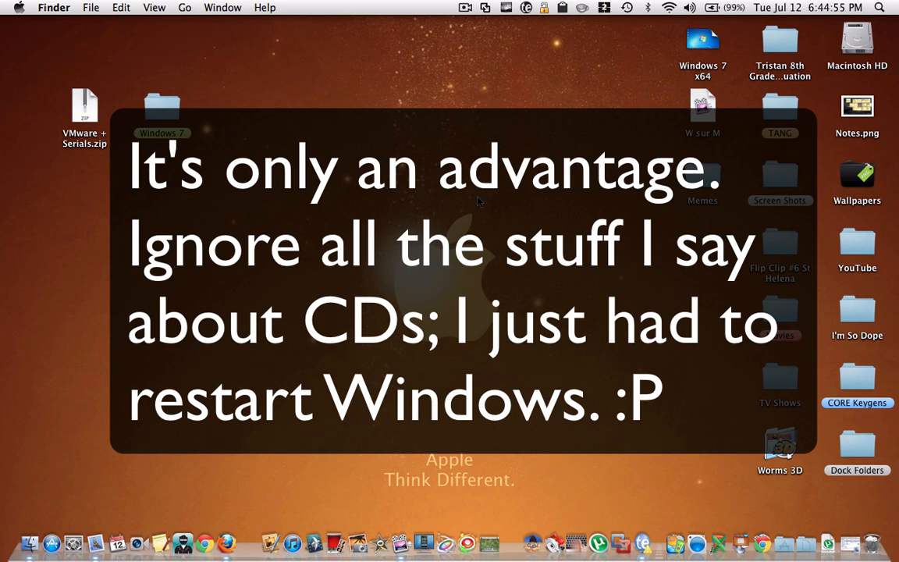
mouse_move(503, 195)
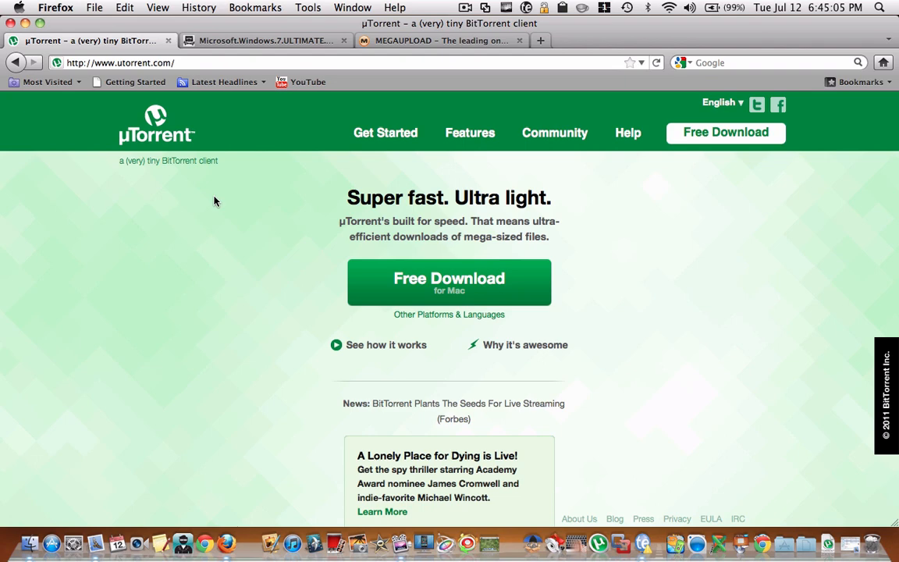
mouse_move(254, 258)
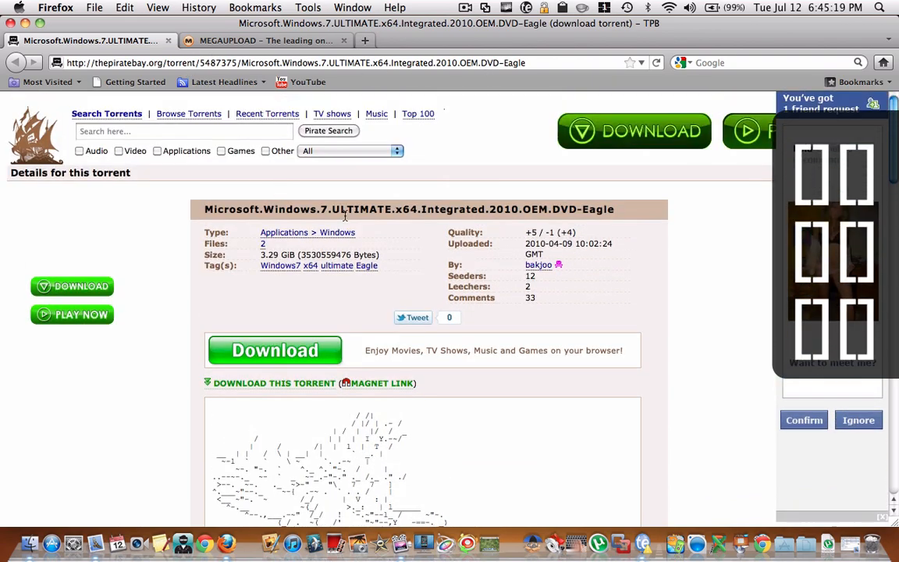
Step: Save the Windows 7 Ultimate x64 torrent file via Firefox so uTorrent queues the 3.2 GB download
scroll("down", 3)
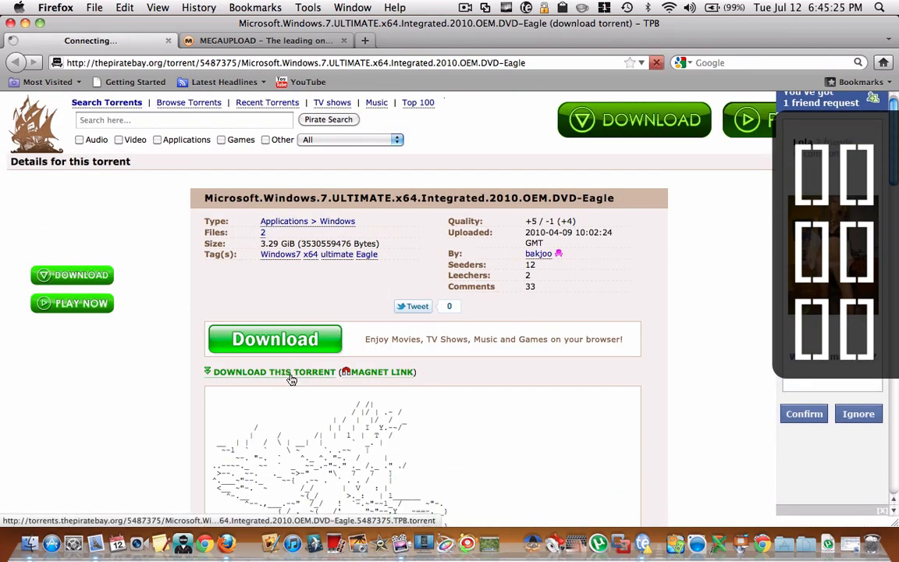
left_click(274, 372)
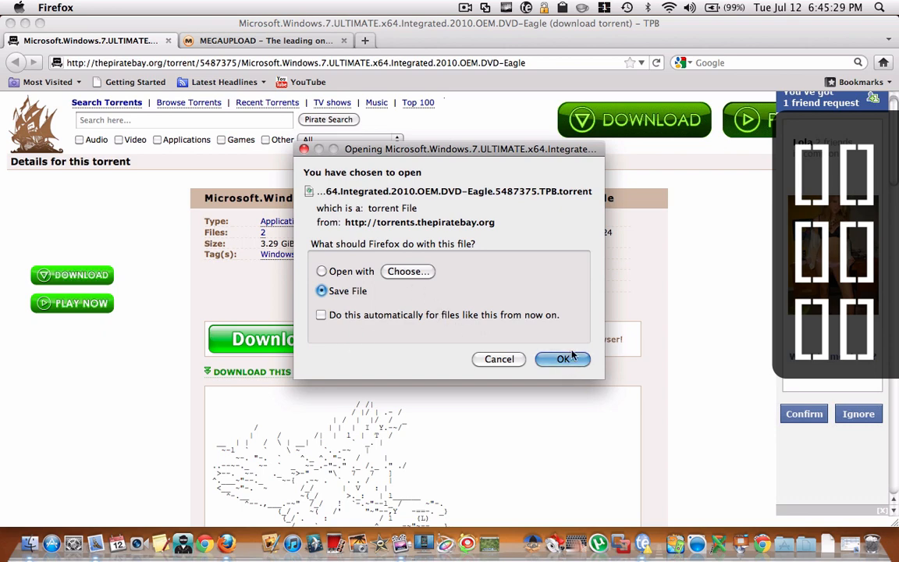
left_click(563, 358)
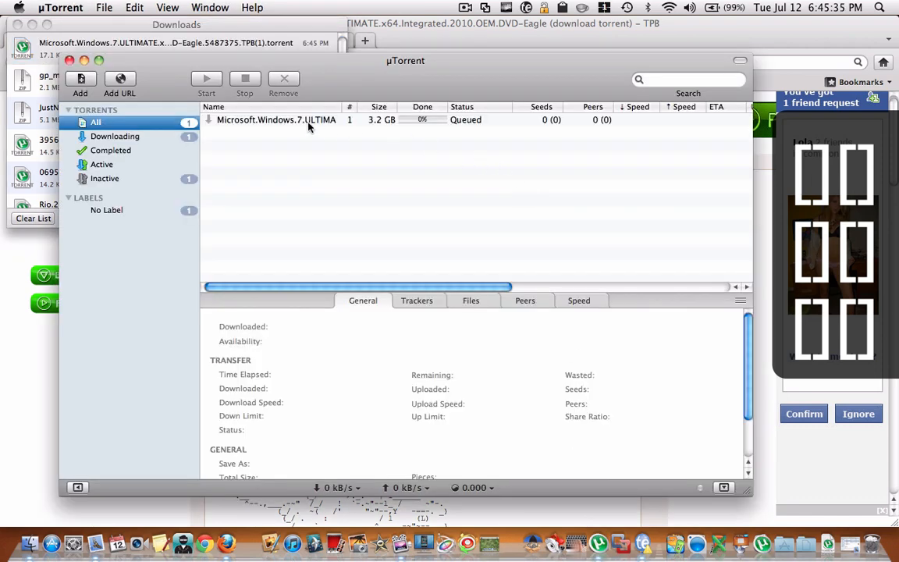
Step: Remove the Windows 7 torrent from uTorrent's transfer list and dismiss the client window
left_click(206, 78)
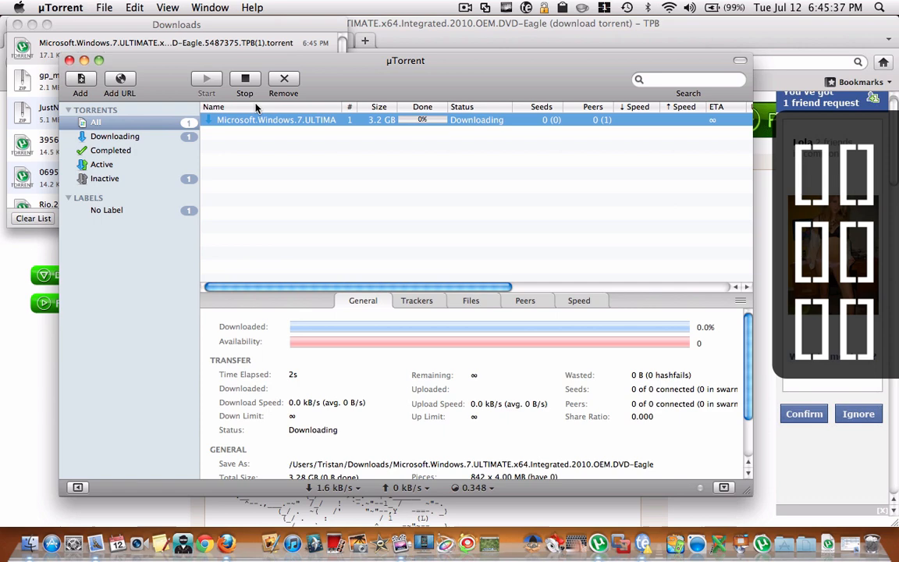
left_click(284, 82)
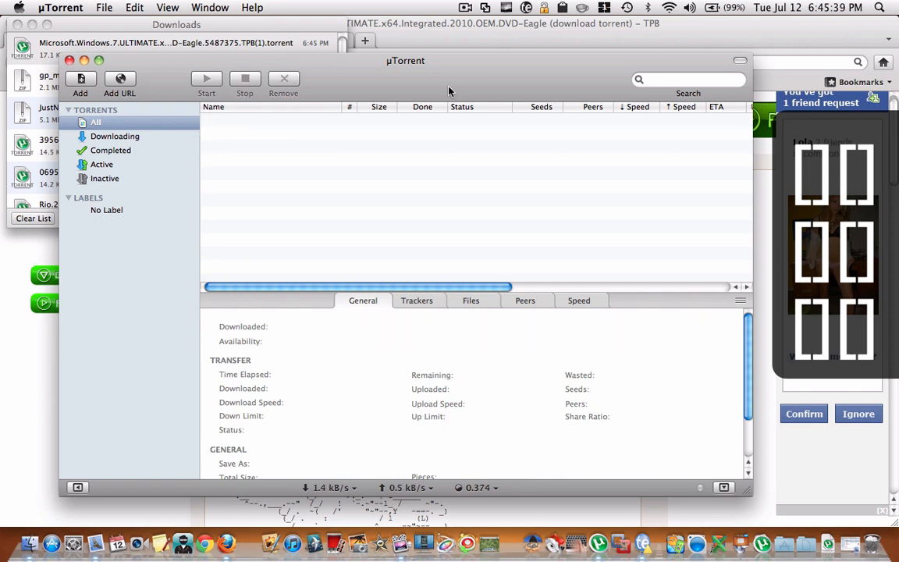
left_click(70, 60)
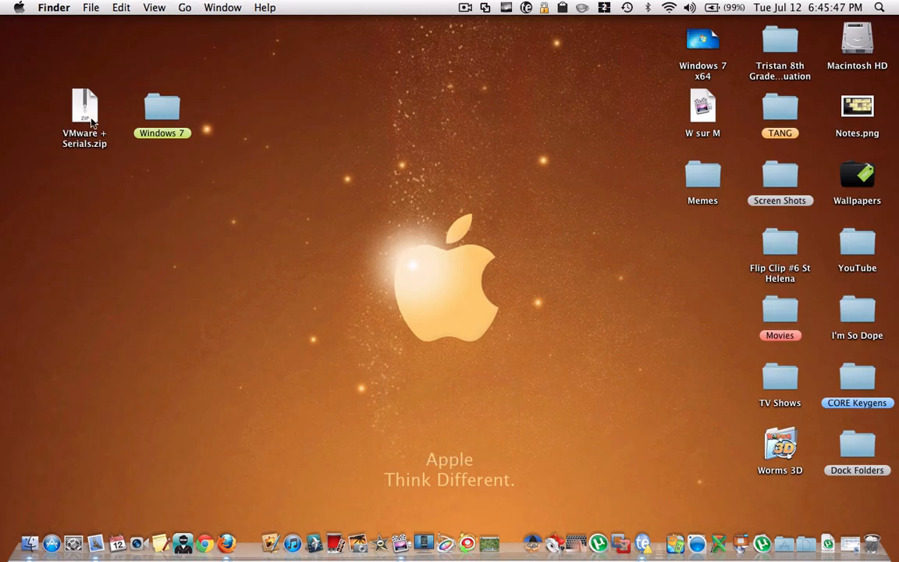
Step: Open the desktop Windows 7 folder and select win764210.iso
double_click(161, 107)
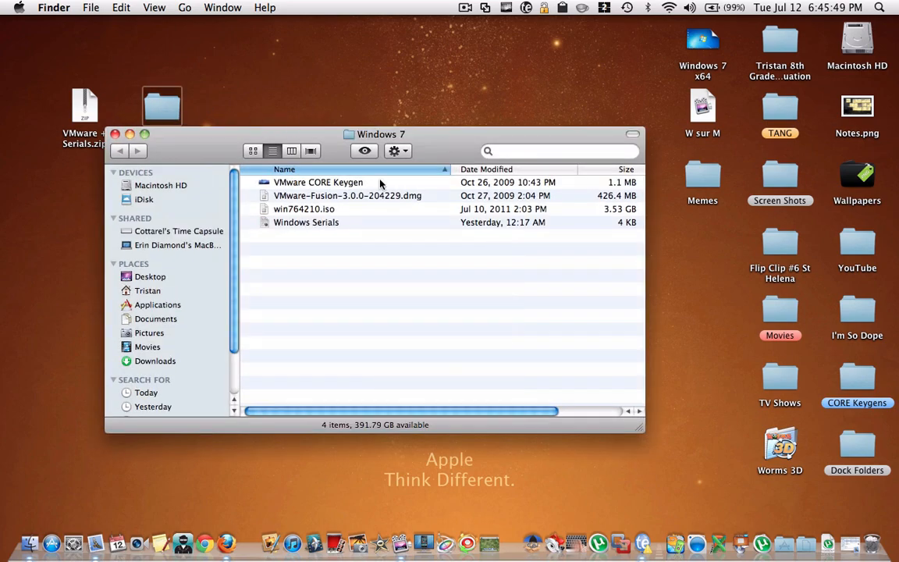
left_click(304, 210)
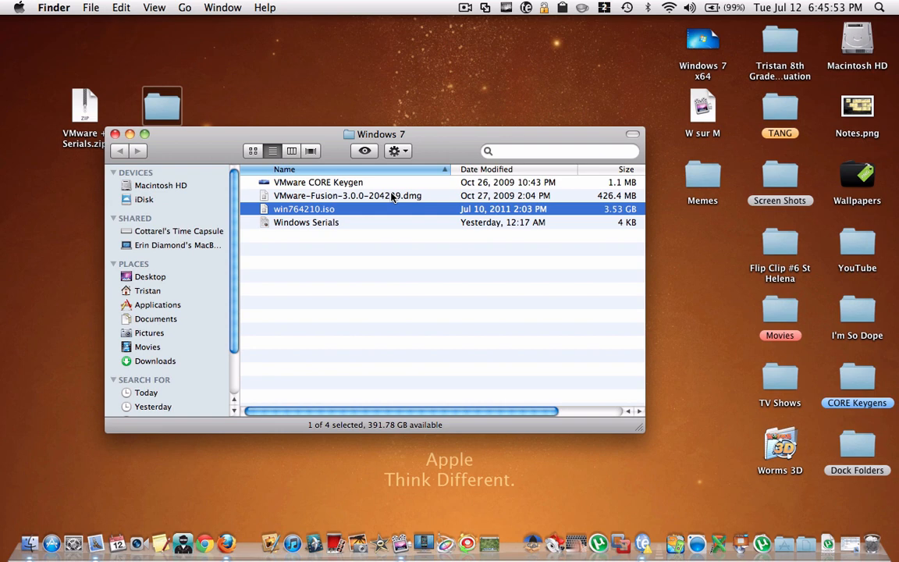
mouse_move(336, 222)
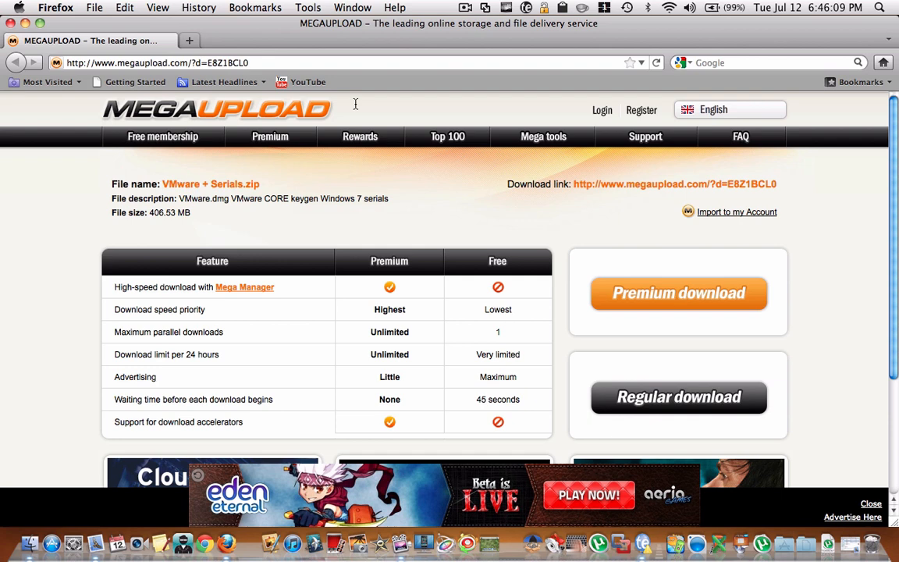
mouse_move(356, 101)
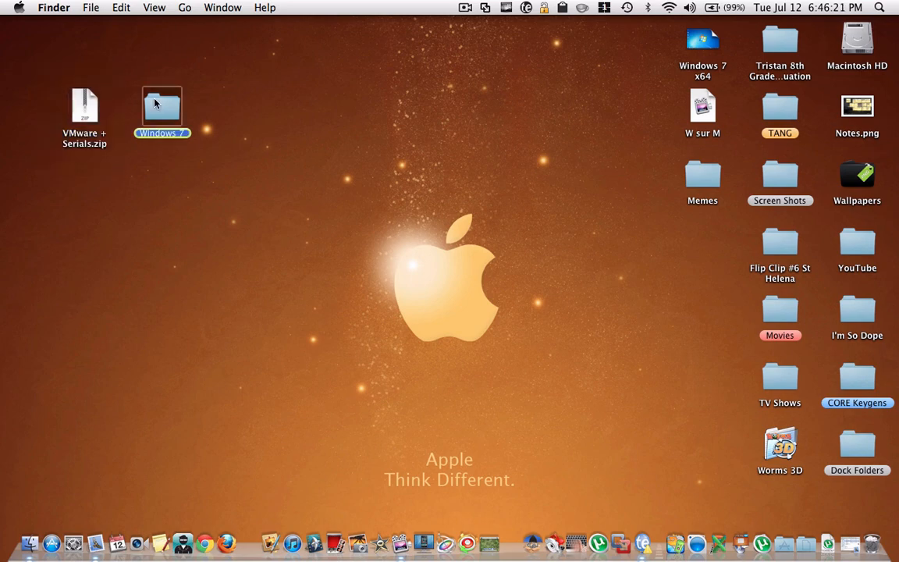
Step: Reopen the desktop Windows 7 folder and clear the file selection
double_click(162, 105)
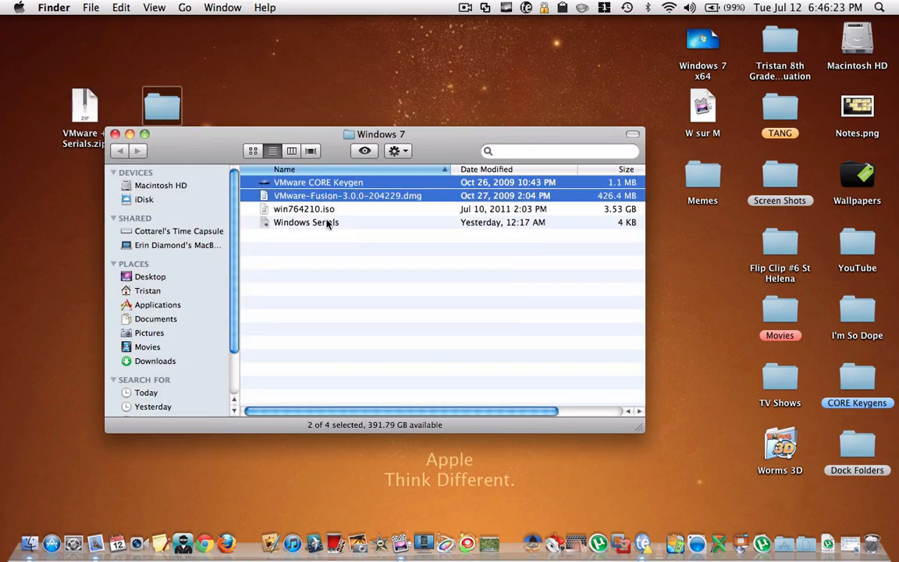
left_click(383, 266)
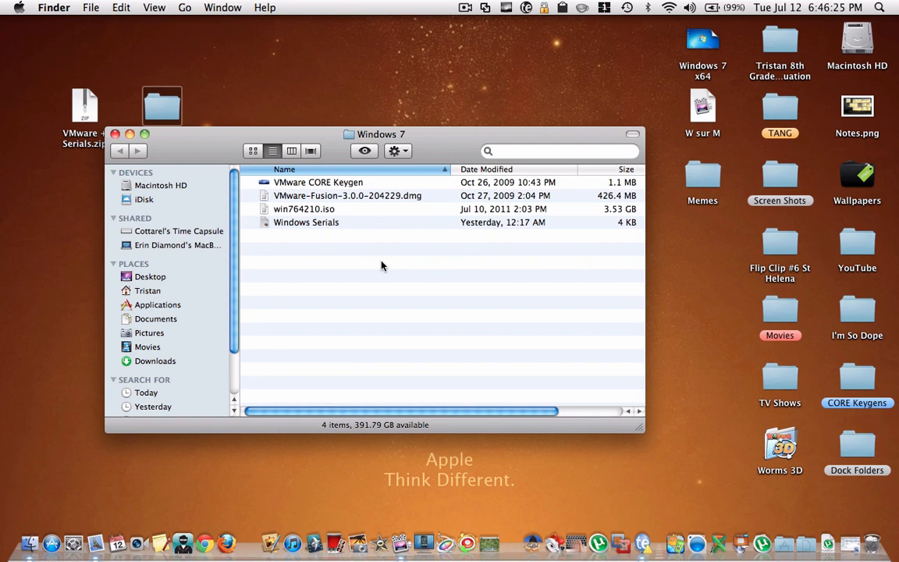
mouse_move(402, 125)
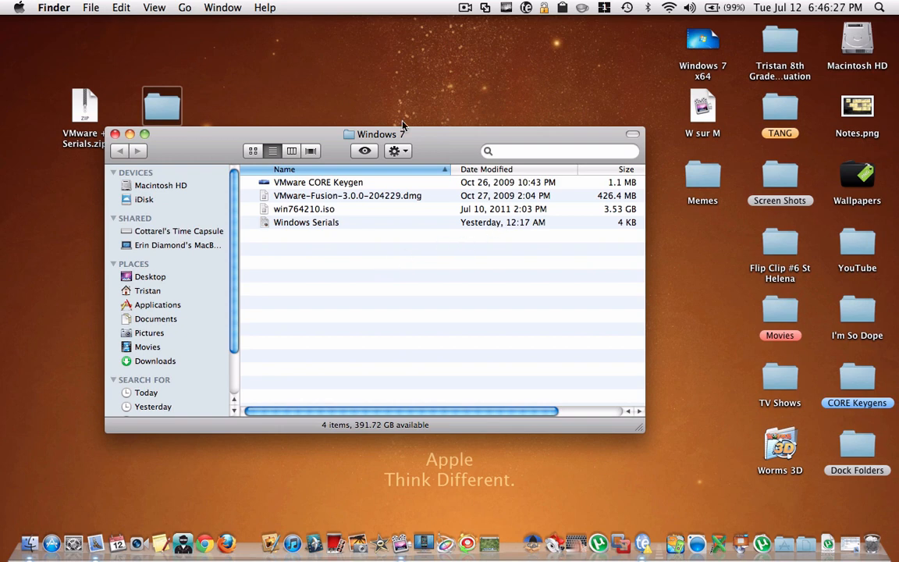
mouse_move(399, 207)
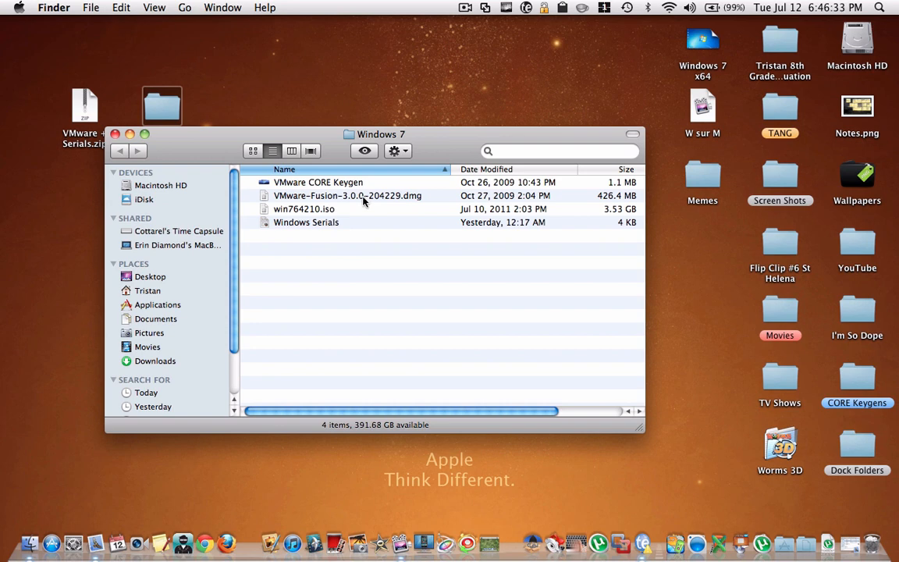
Step: Mount VMware-Fusion-3.0.0-204229.dmg and drag its installer window into position
double_click(347, 195)
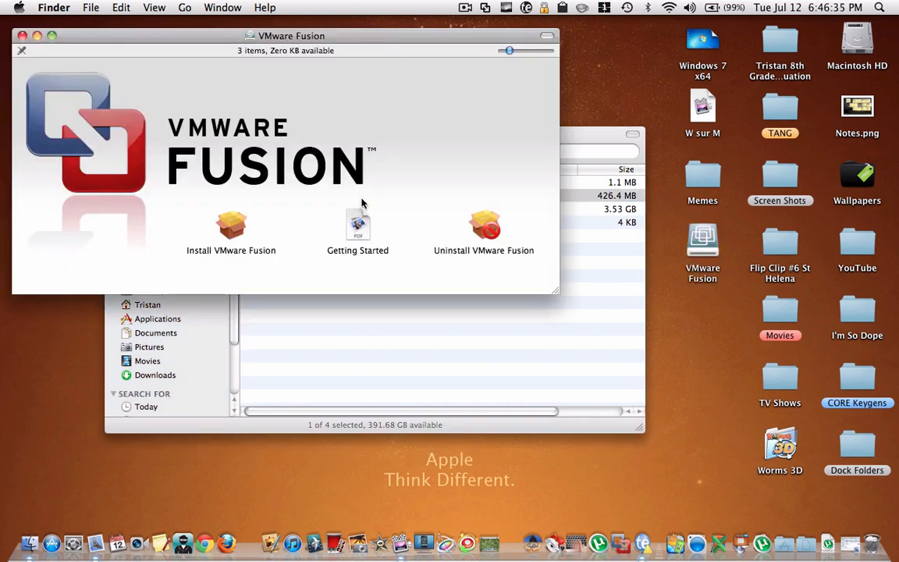
left_click_drag(291, 35, 396, 74)
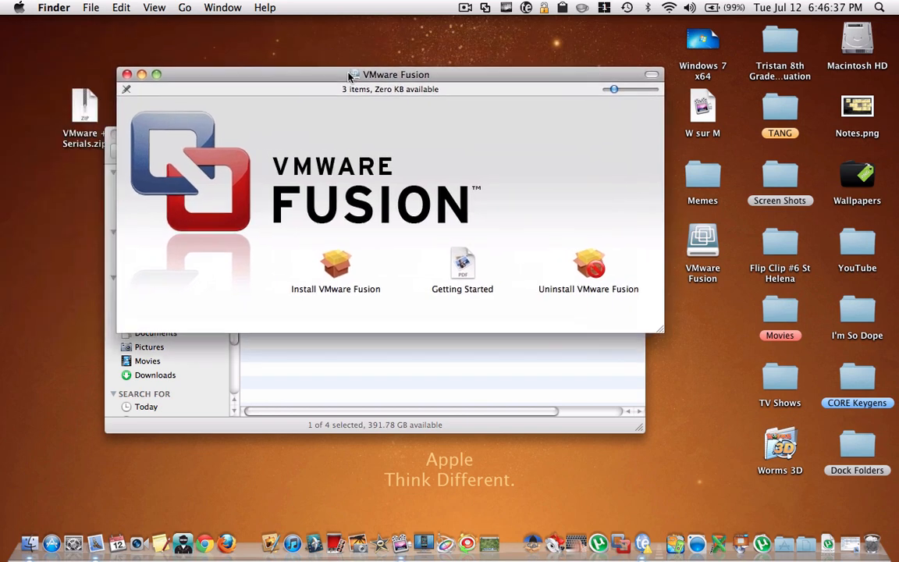
left_click_drag(396, 74, 398, 99)
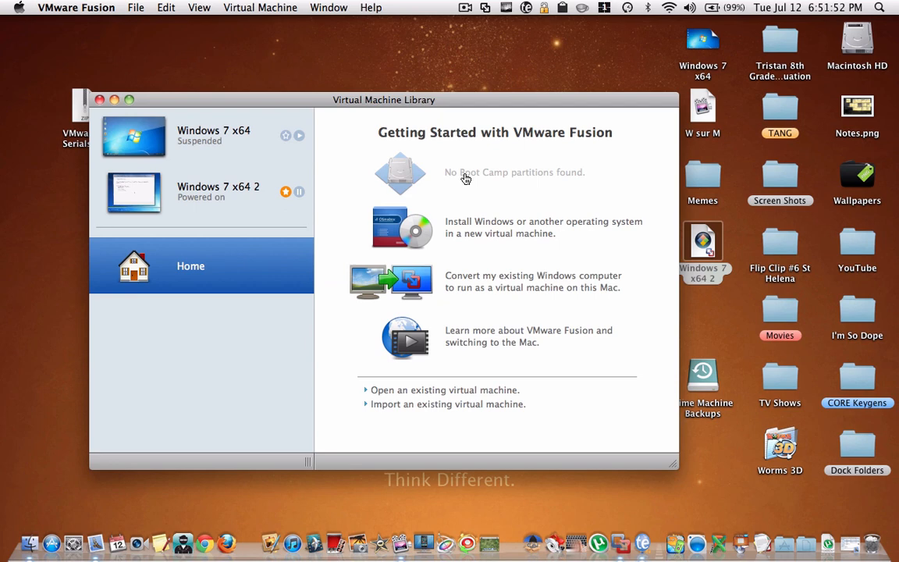
mouse_move(422, 125)
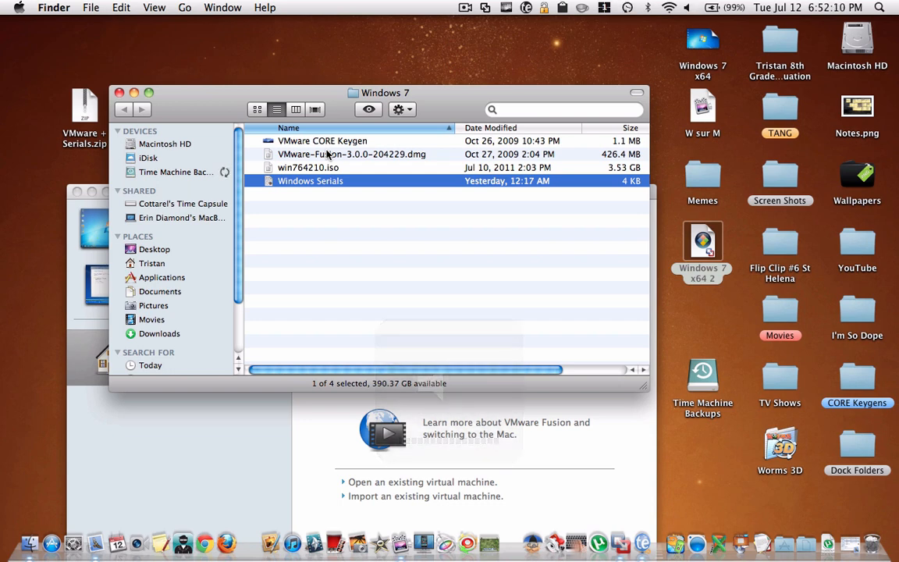
mouse_move(439, 233)
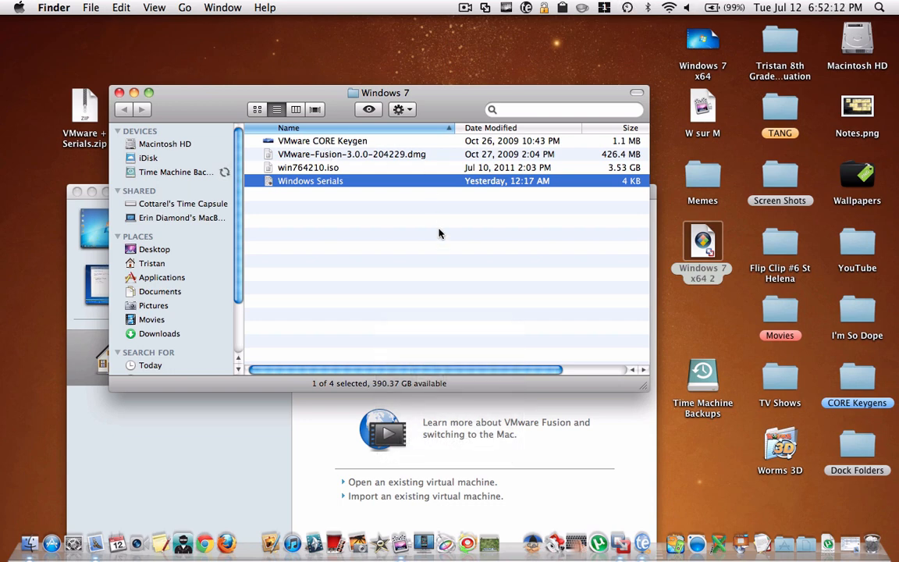
mouse_move(447, 145)
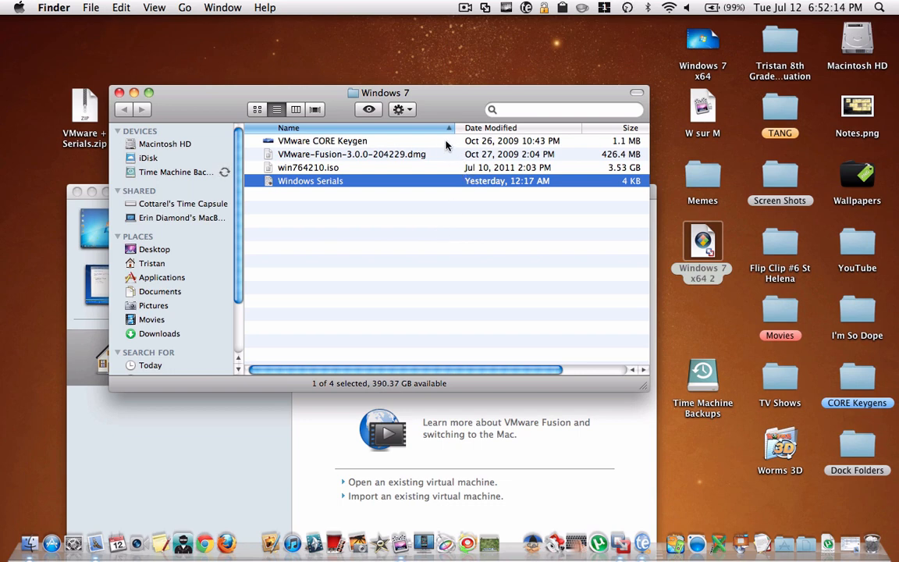
Step: Select VMware CORE Keygen in the Finder Windows 7 folder
left_click(323, 141)
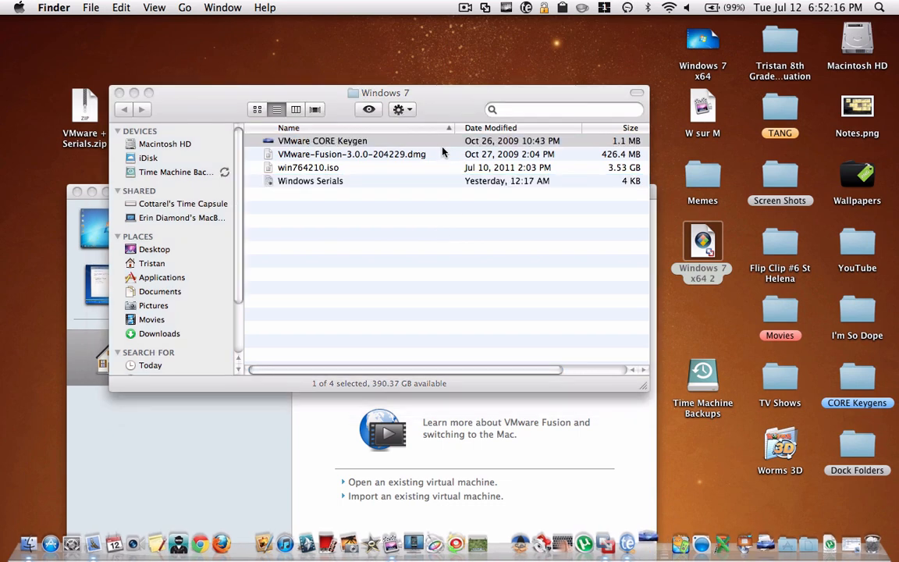
Step: Launch CORE Keygen and generate a VMware Fusion v3 serial to the clipboard
double_click(322, 140)
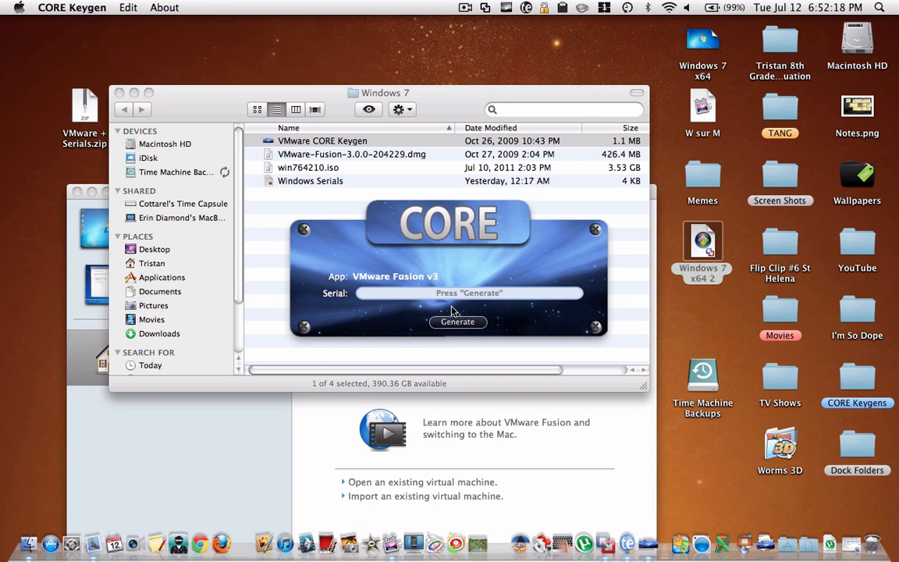
left_click(458, 322)
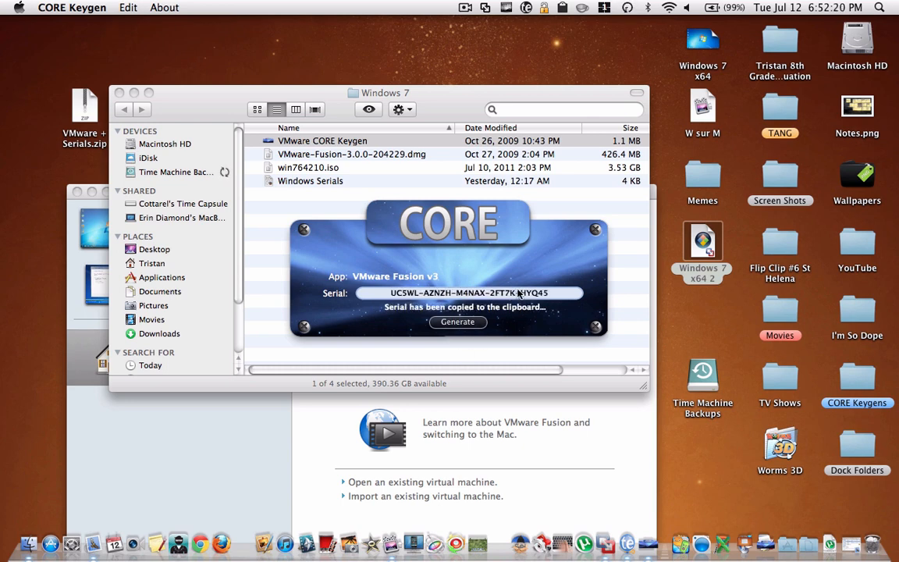
mouse_move(619, 245)
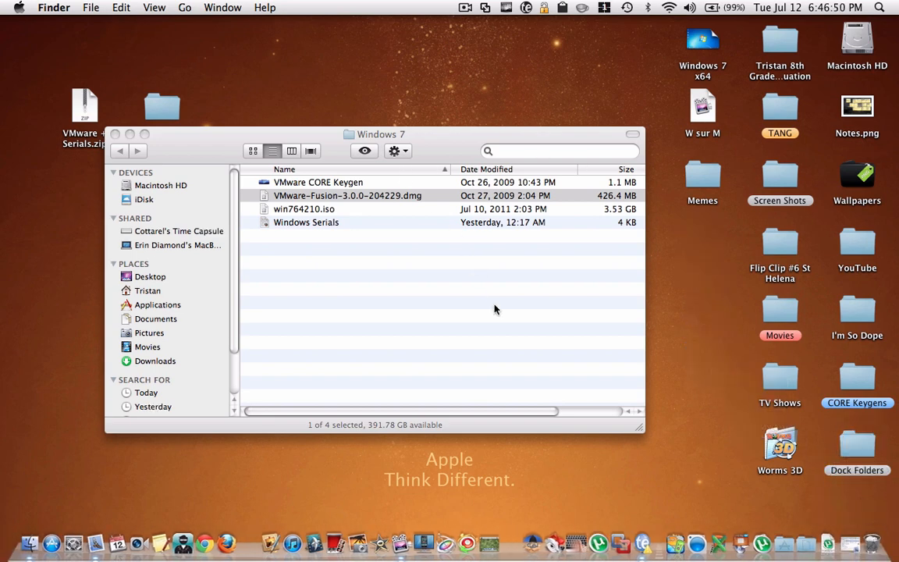
mouse_move(624, 539)
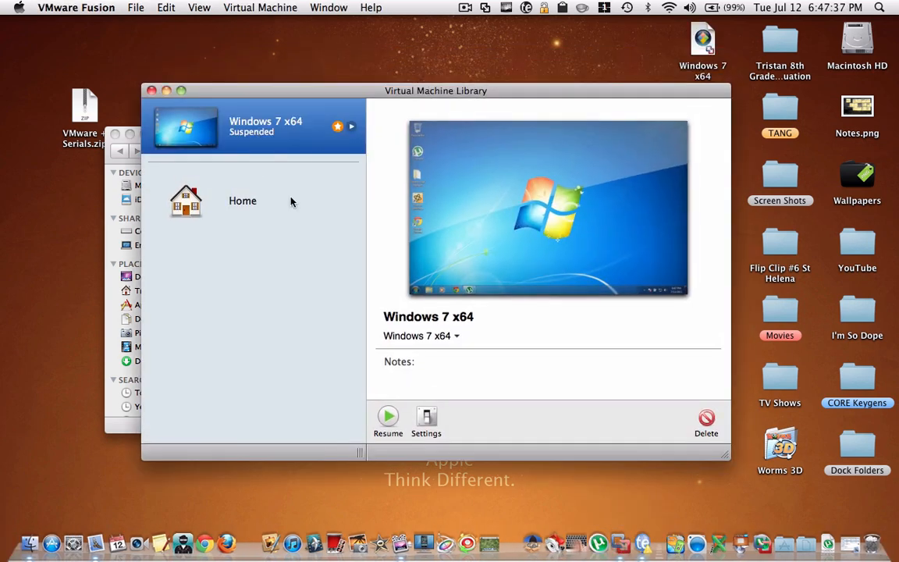
Step: From the library's Home options, choose 'Install Windows or another operating system in a new virtual machine'
left_click(243, 200)
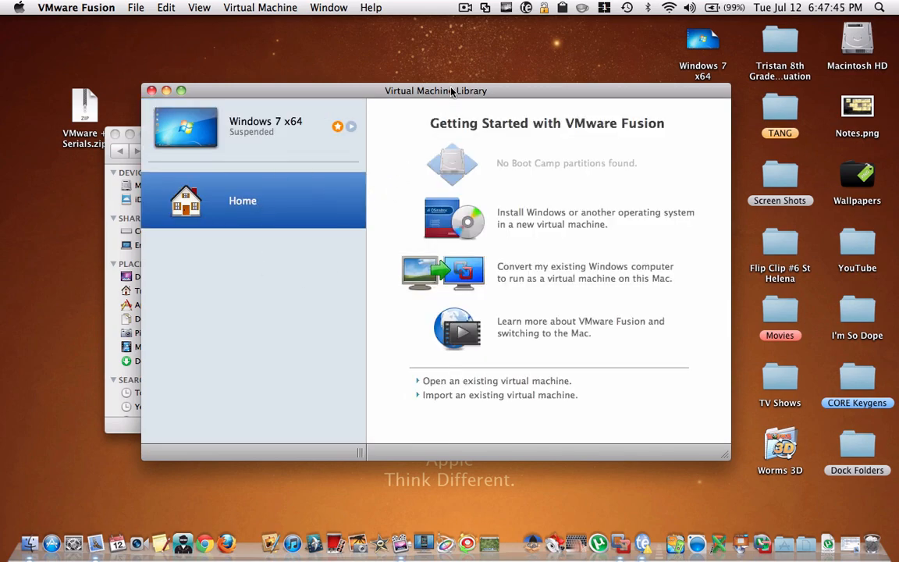
left_click_drag(436, 90, 383, 100)
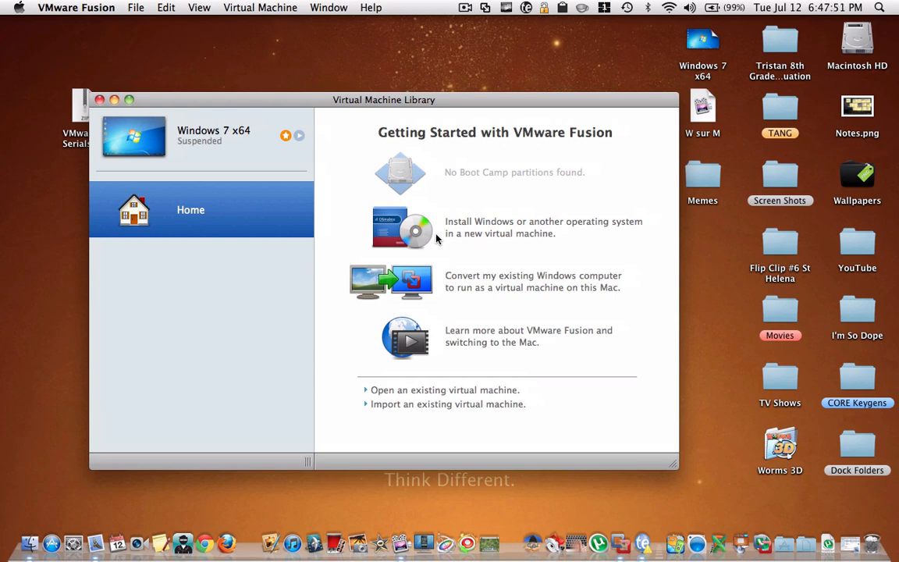
mouse_move(434, 240)
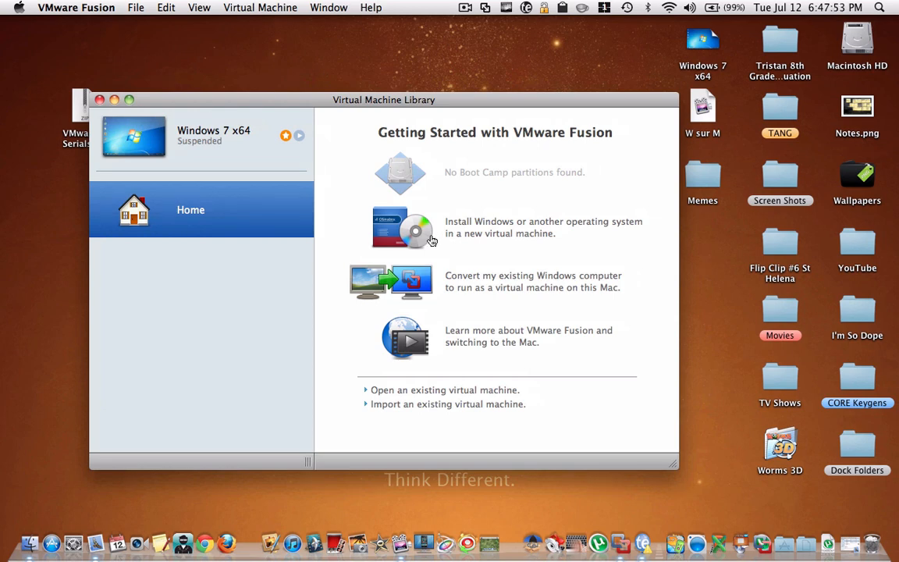
left_click(403, 229)
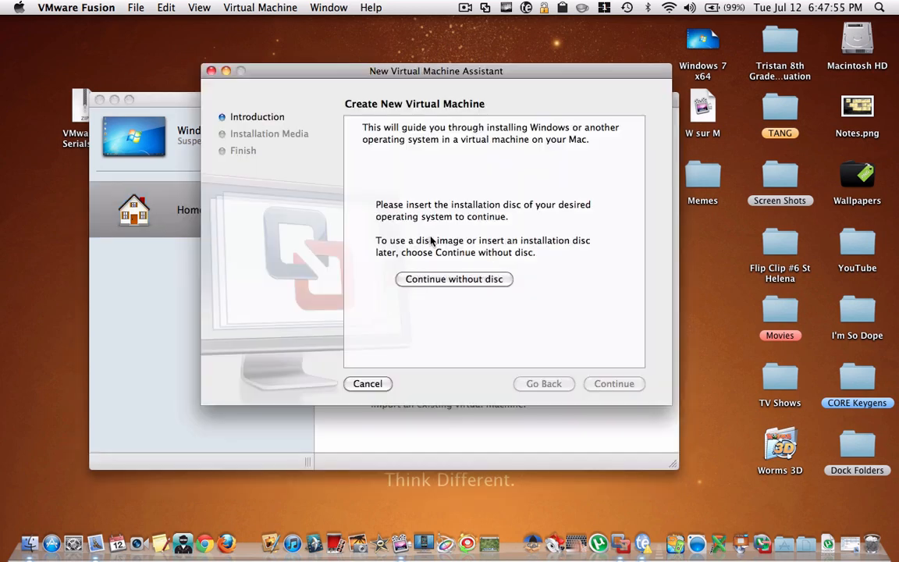
mouse_move(427, 125)
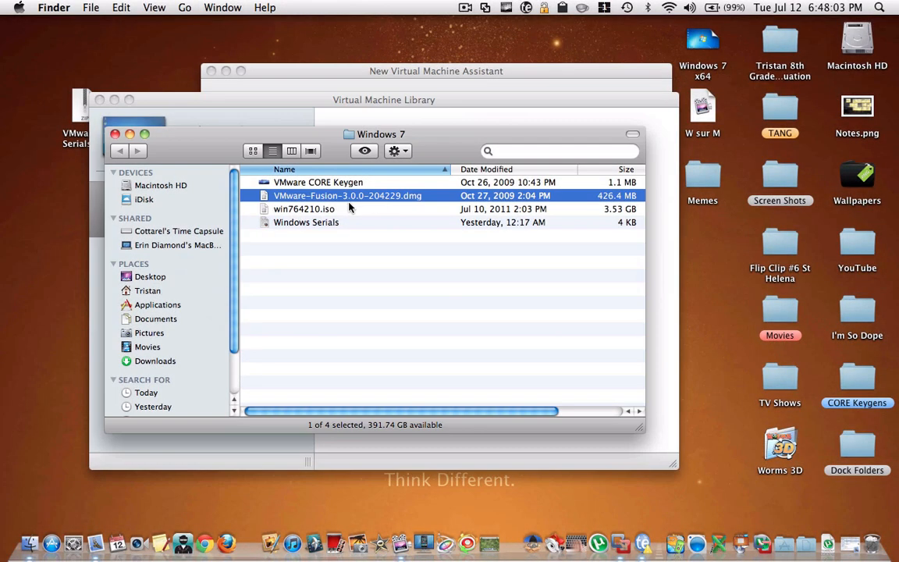
Step: Continue without a disc and pick the disc image from the Windows 7 folder
left_click(304, 208)
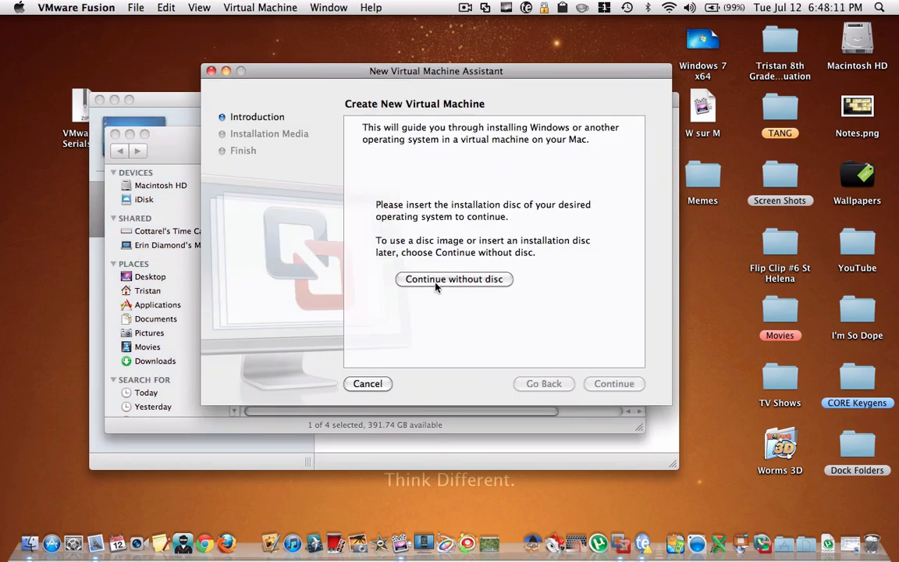
left_click(453, 279)
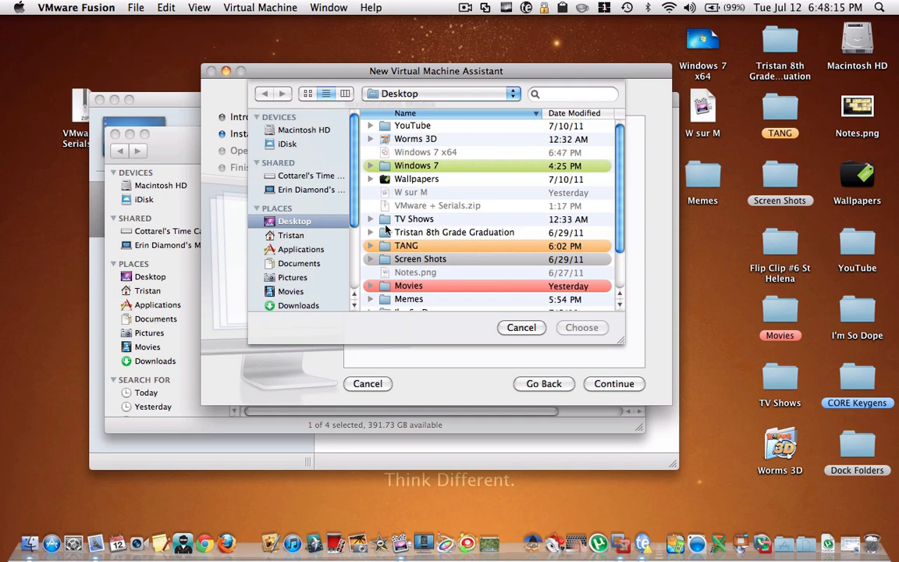
mouse_move(445, 190)
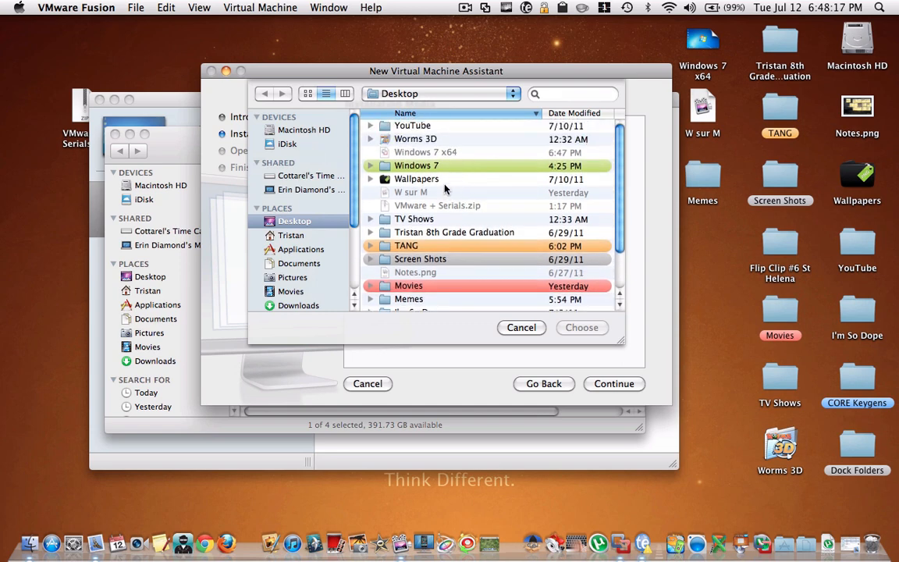
double_click(416, 166)
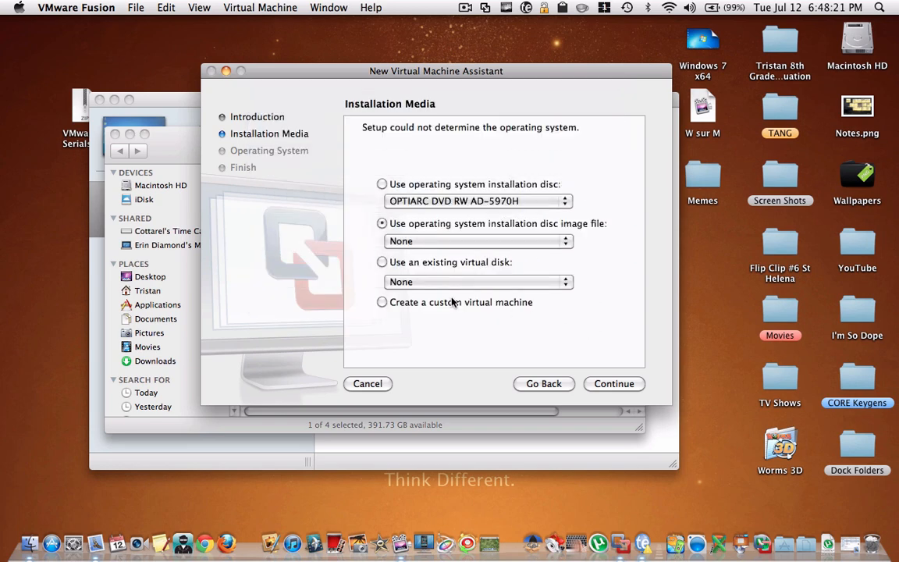
left_click(614, 383)
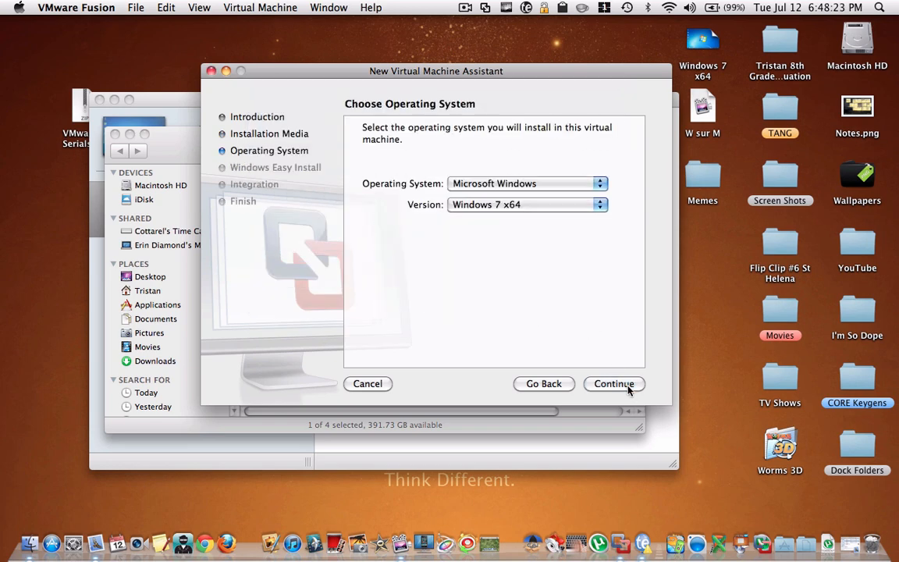
Step: Set the guest version to Windows 7 x64 and advance to Easy Install
left_click(527, 183)
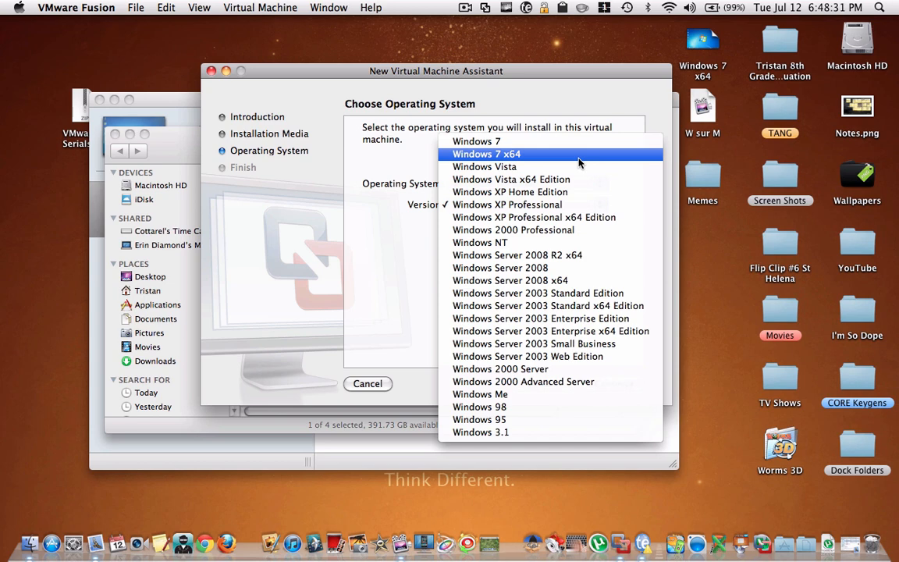
left_click(486, 154)
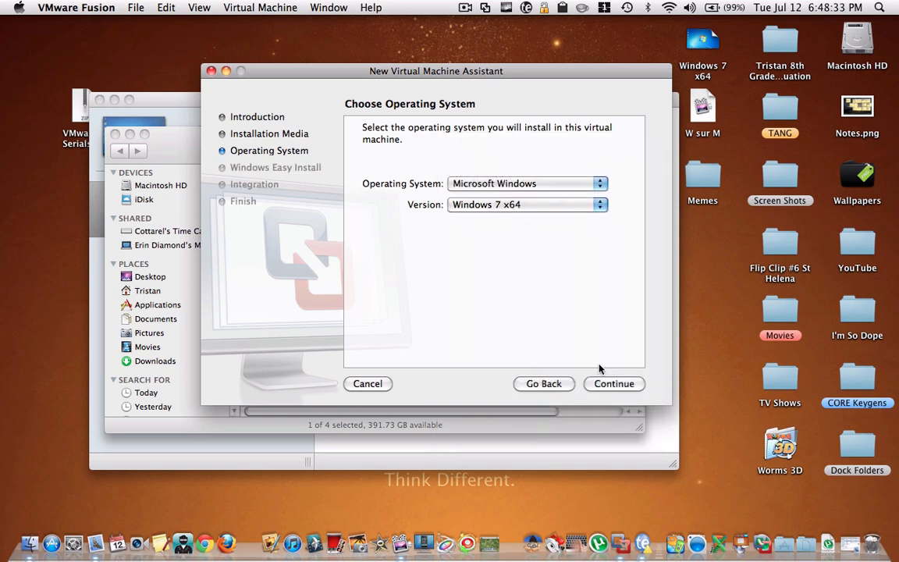
left_click(614, 383)
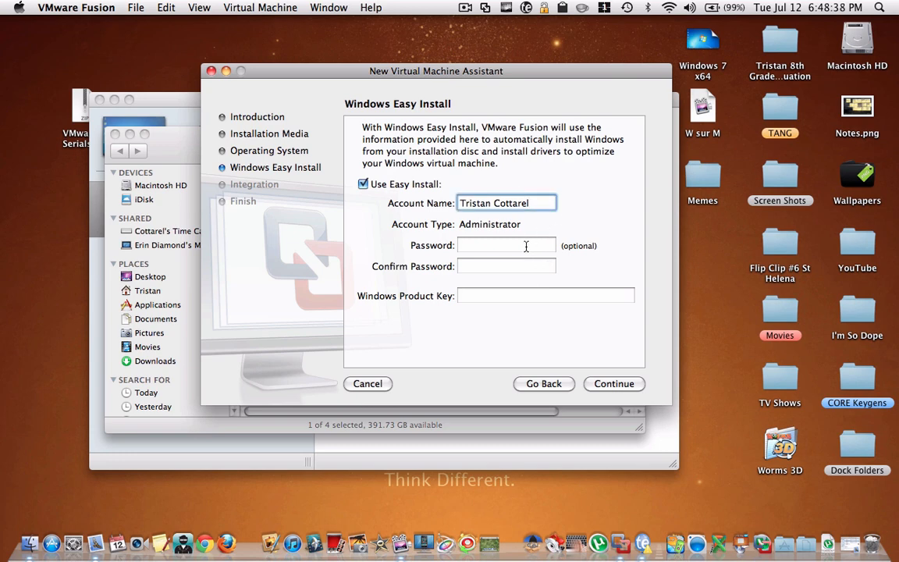
Step: Leave the Easy Install Password and Confirm Password fields blank
left_click(506, 245)
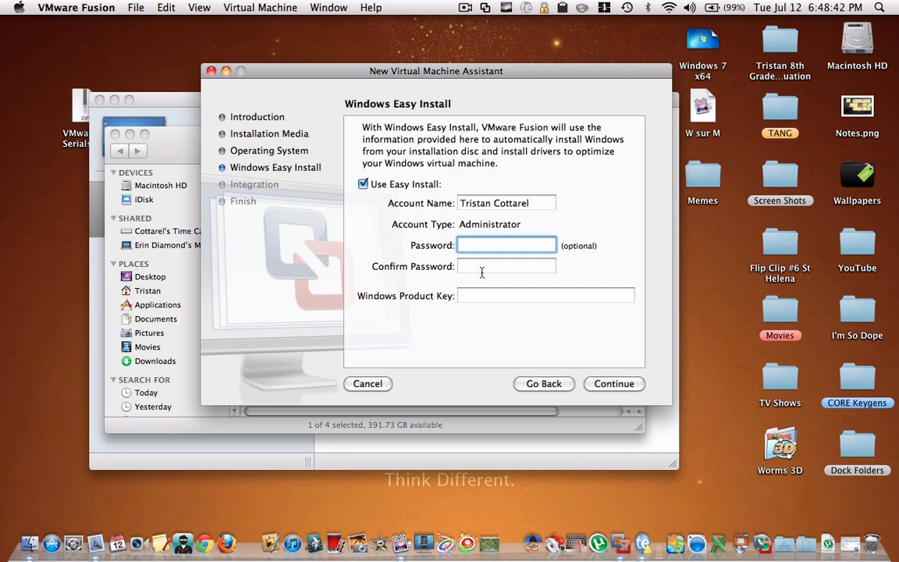
left_click(546, 295)
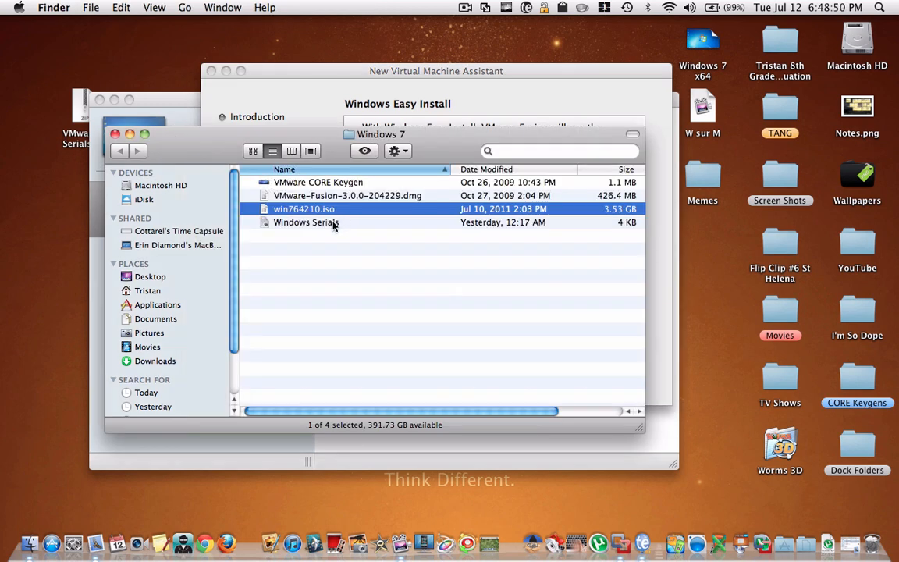
Step: Open the Windows Serials notes in TextEdit and select the first Windows 7 serial
double_click(306, 223)
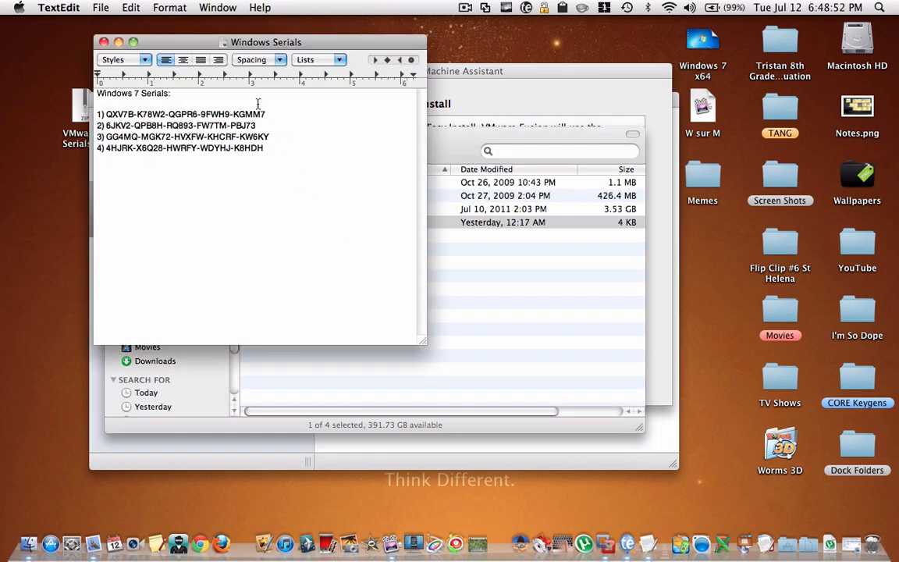
left_click_drag(107, 113, 265, 114)
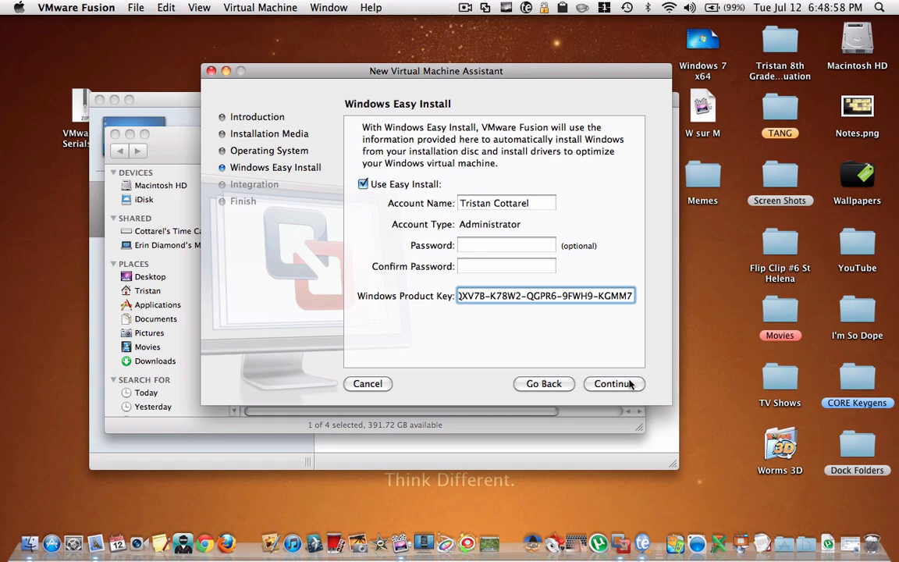
Step: Accept the Easy Install details, try More Seamless, then choose More Isolated integration
left_click(614, 383)
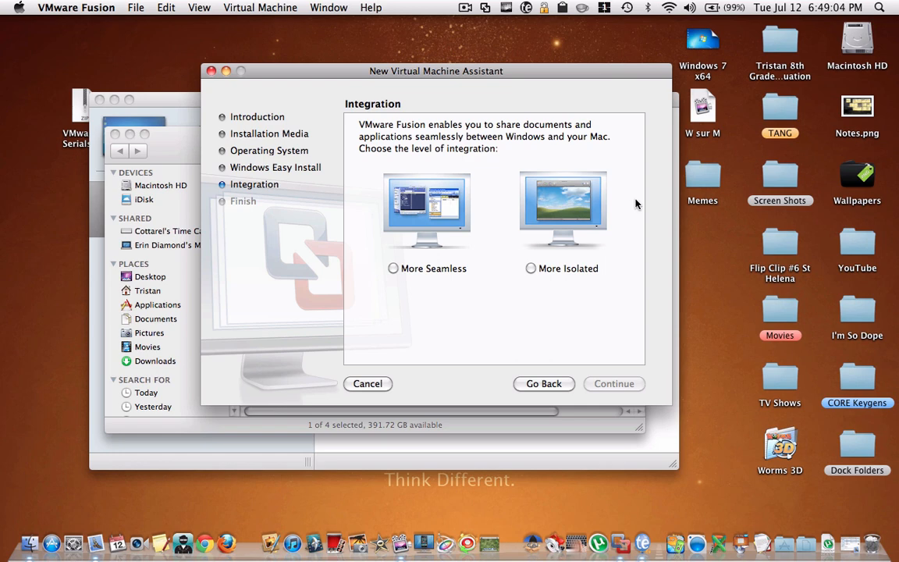
mouse_move(595, 212)
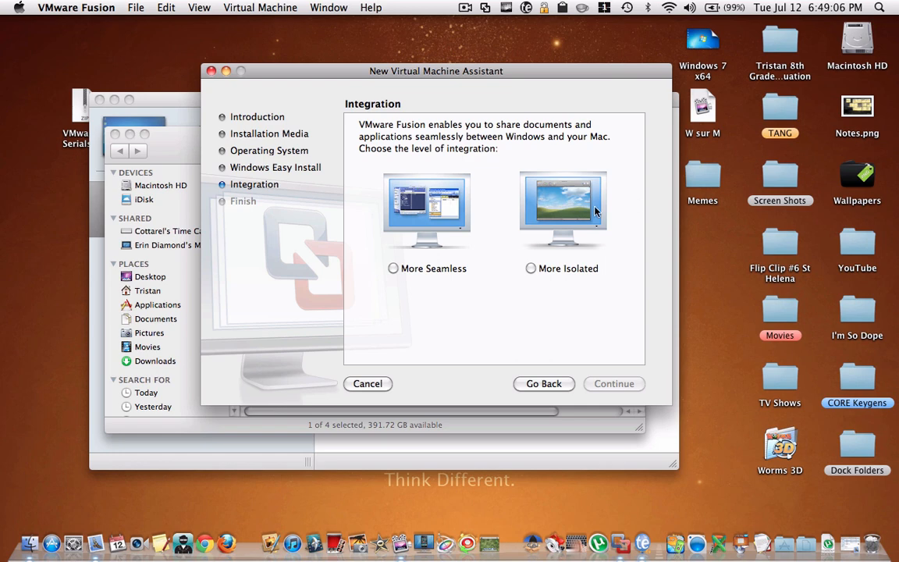
mouse_move(438, 211)
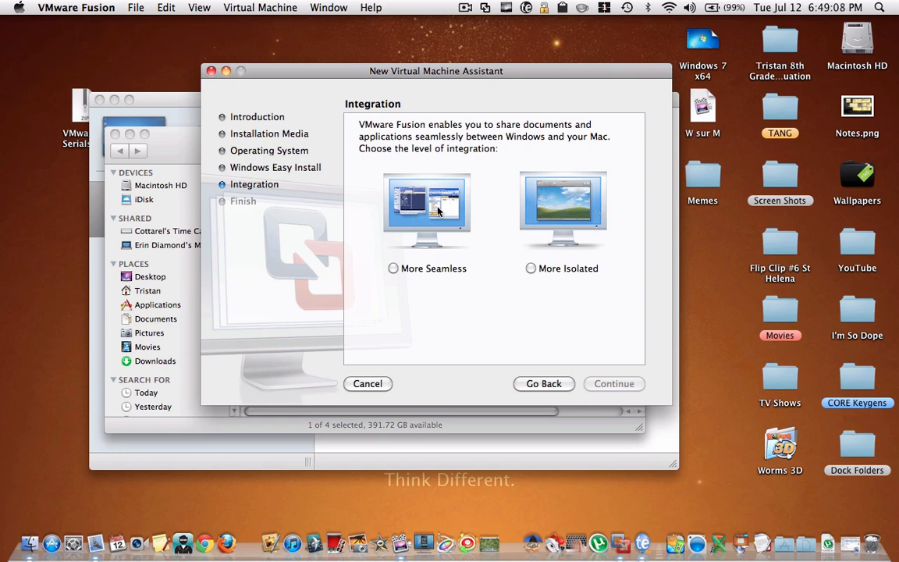
left_click(392, 268)
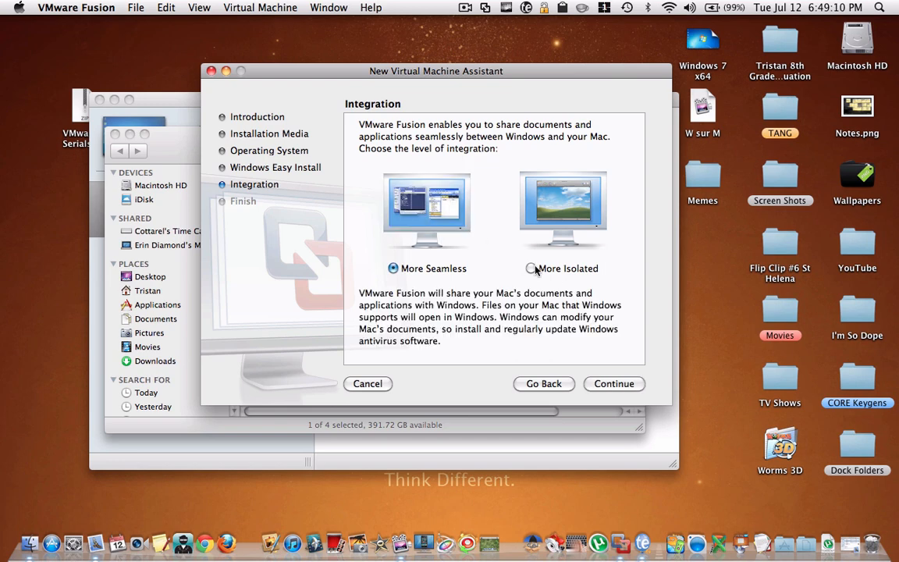
mouse_move(508, 322)
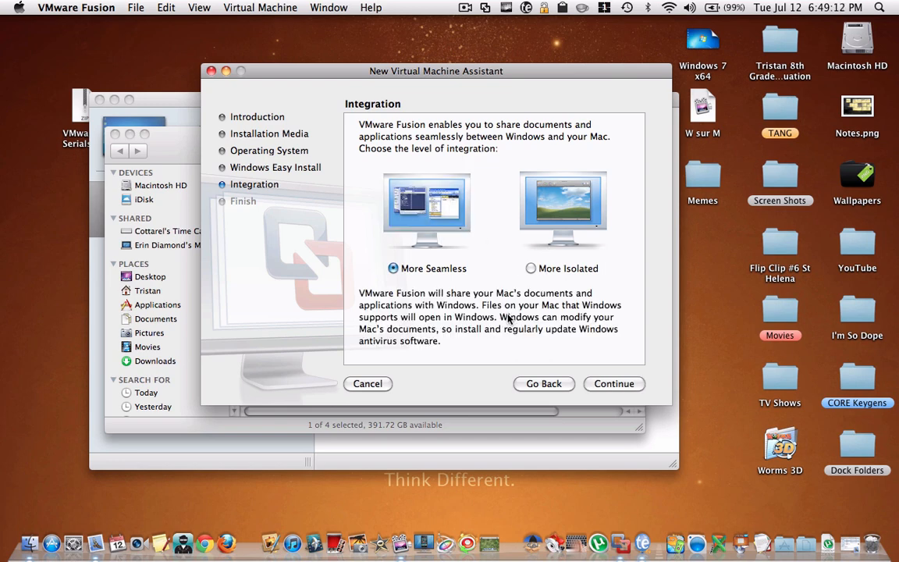
mouse_move(413, 282)
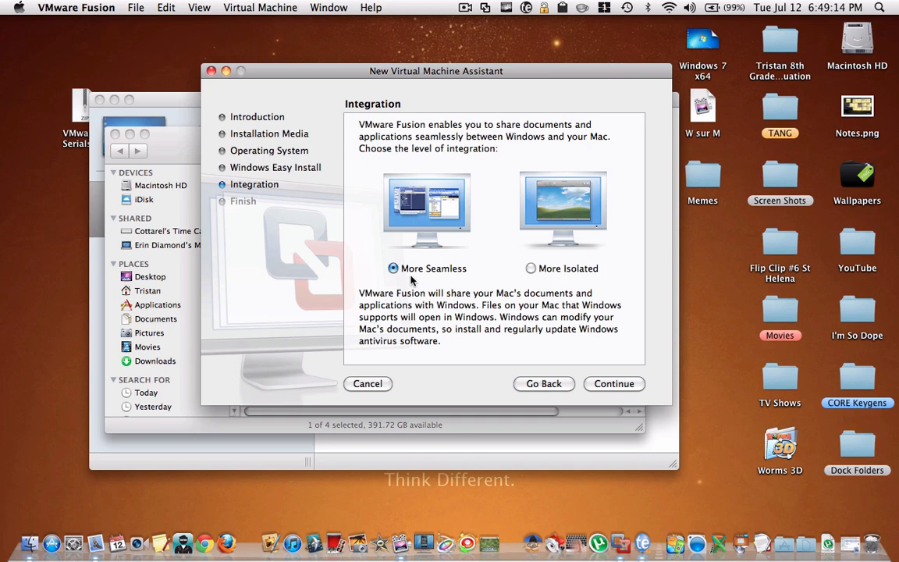
mouse_move(424, 266)
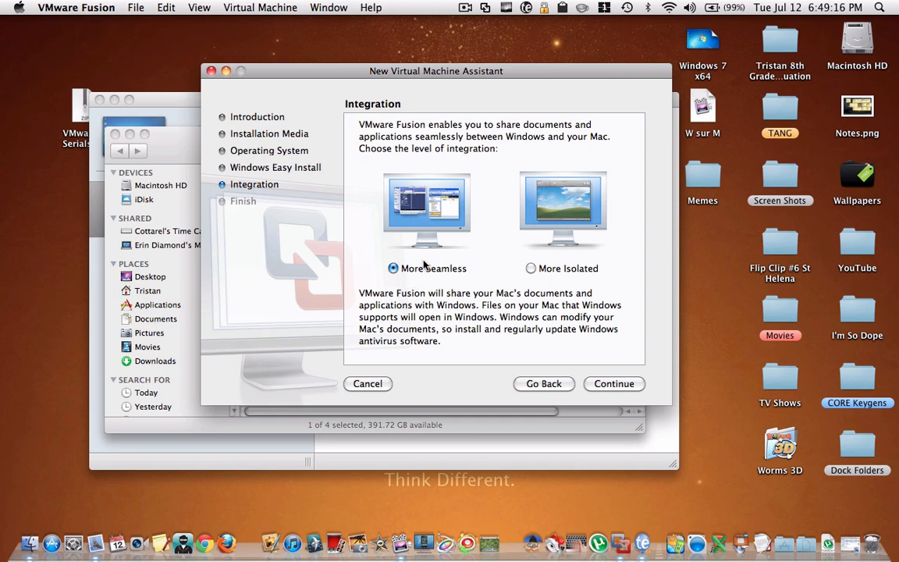
mouse_move(514, 158)
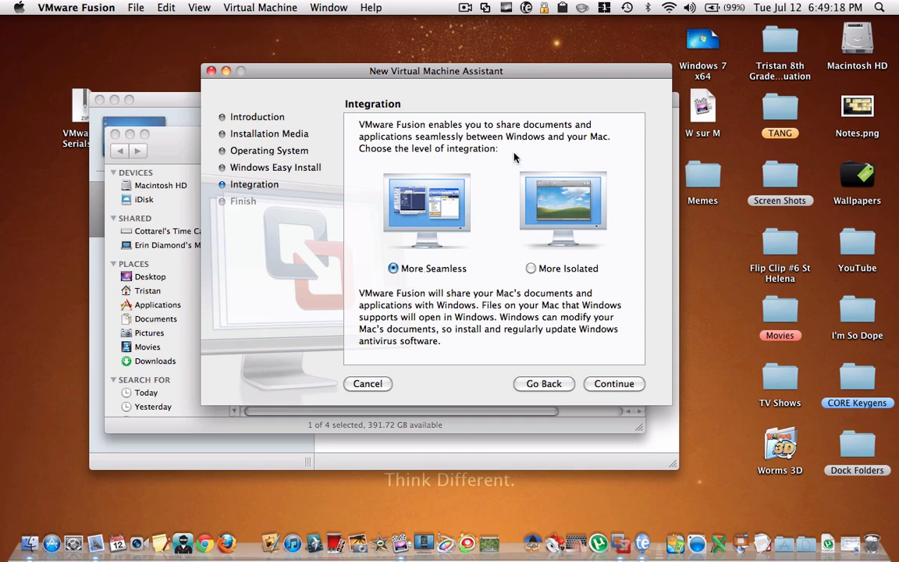
mouse_move(576, 241)
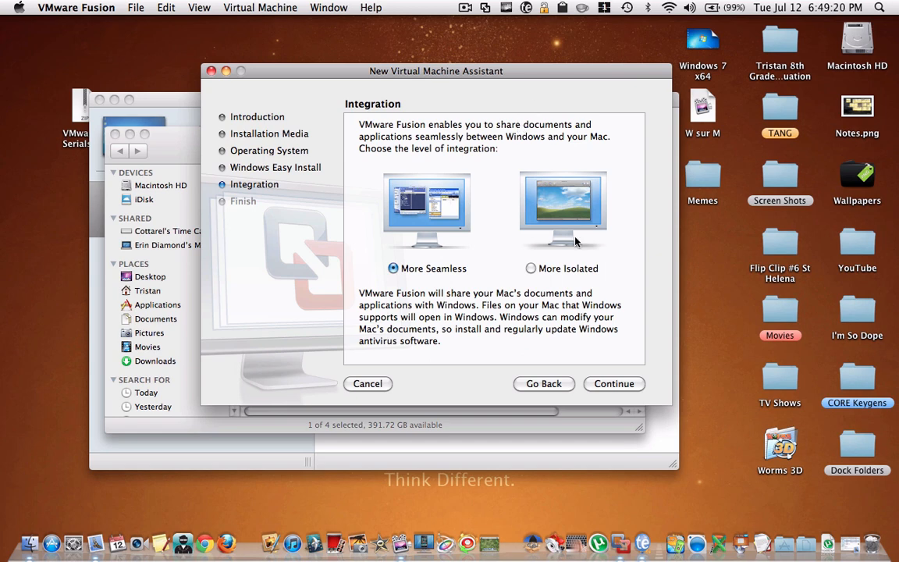
left_click(531, 269)
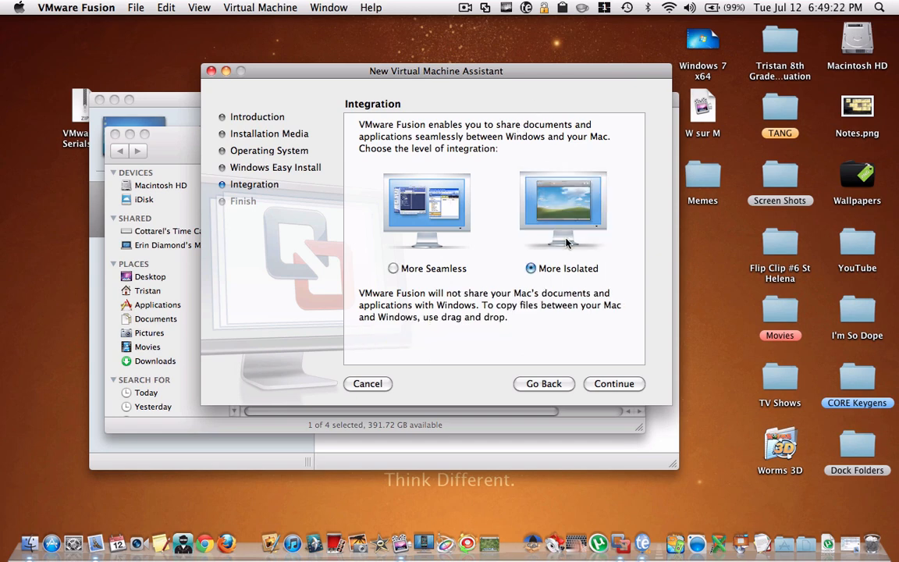
mouse_move(572, 299)
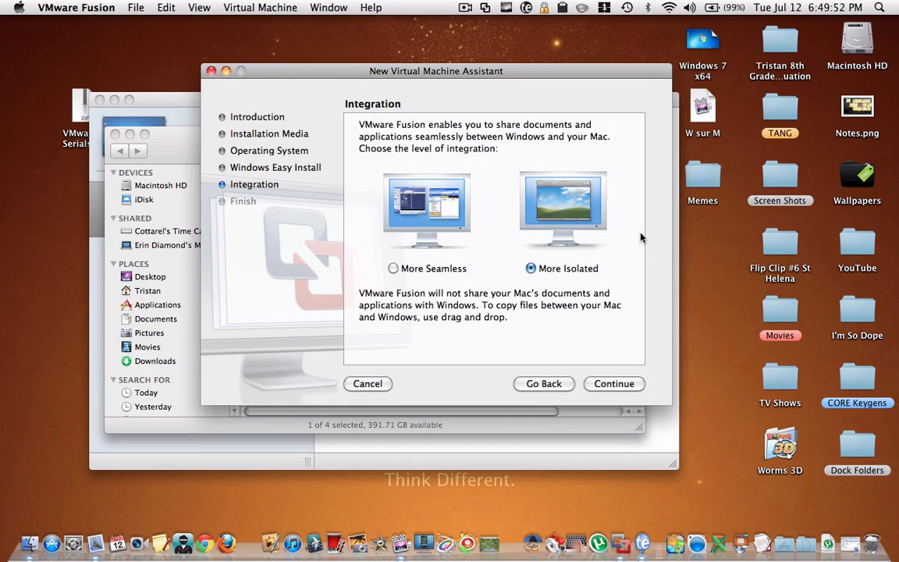
mouse_move(641, 262)
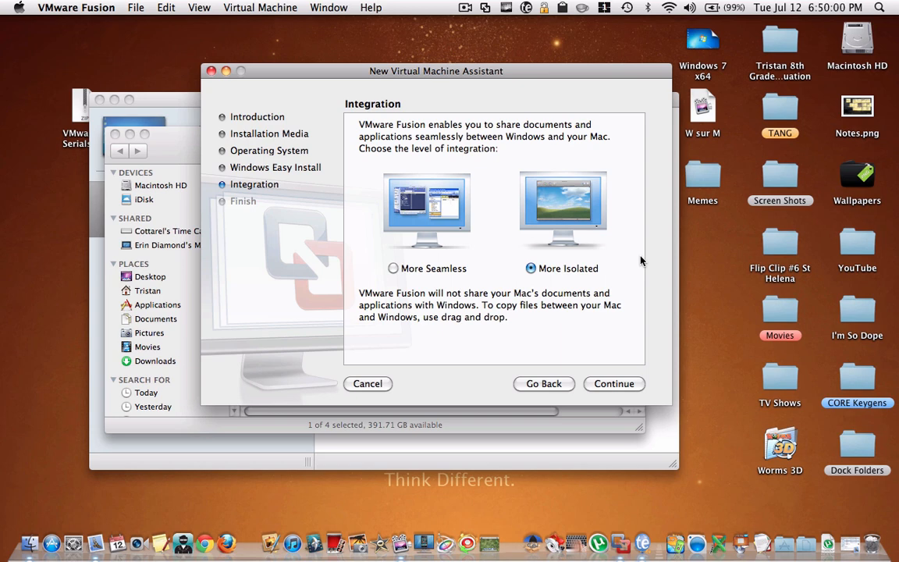
mouse_move(615, 275)
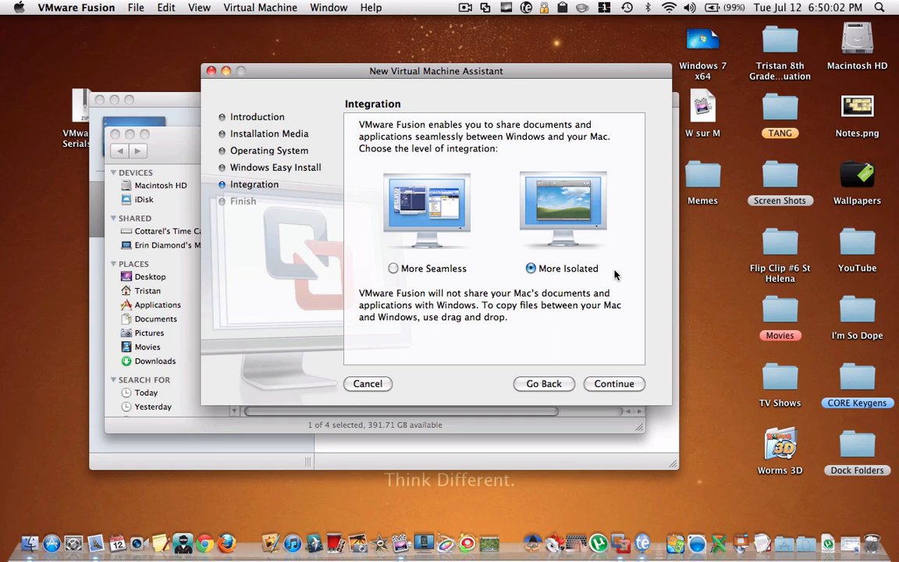
mouse_move(627, 382)
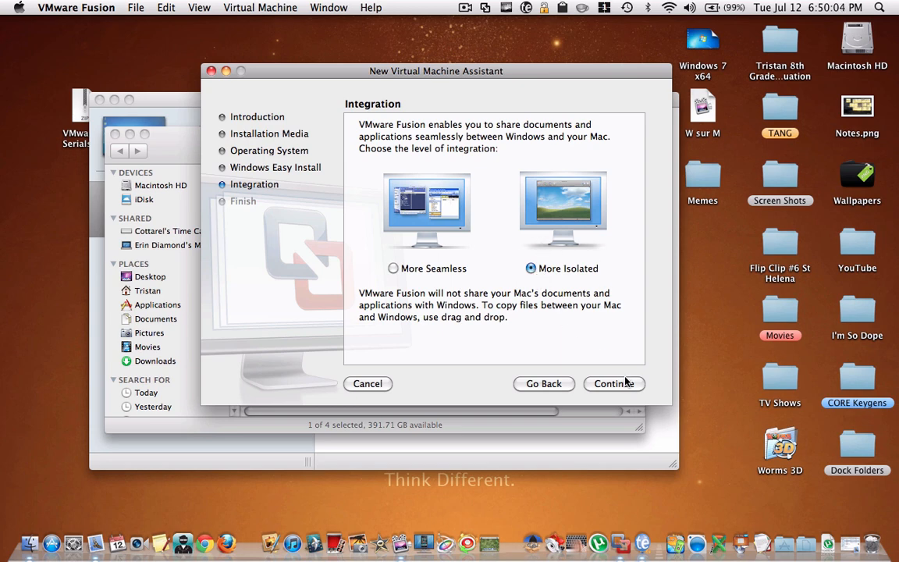
Step: Reach the Windows 7 x64 summary, enable always-open at Fusion startup, and finish
left_click(614, 384)
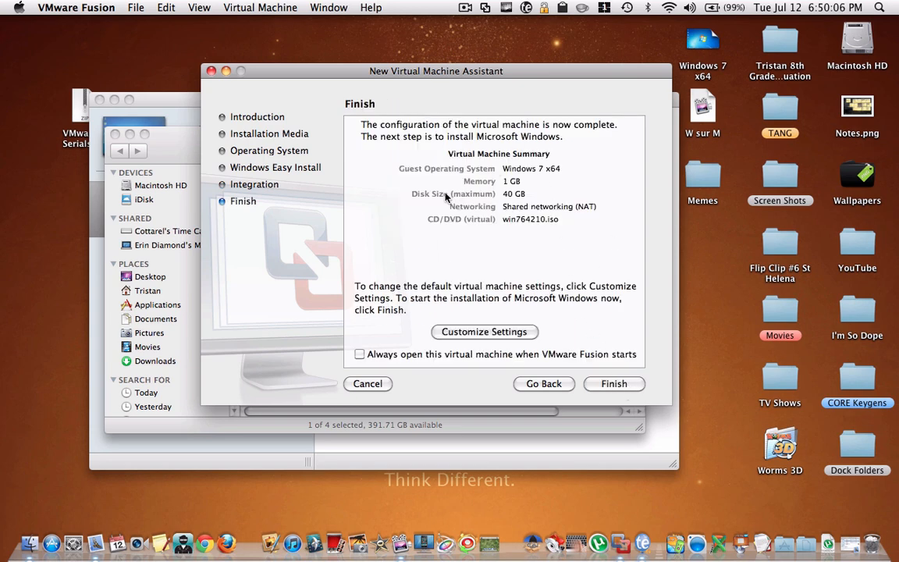
mouse_move(445, 248)
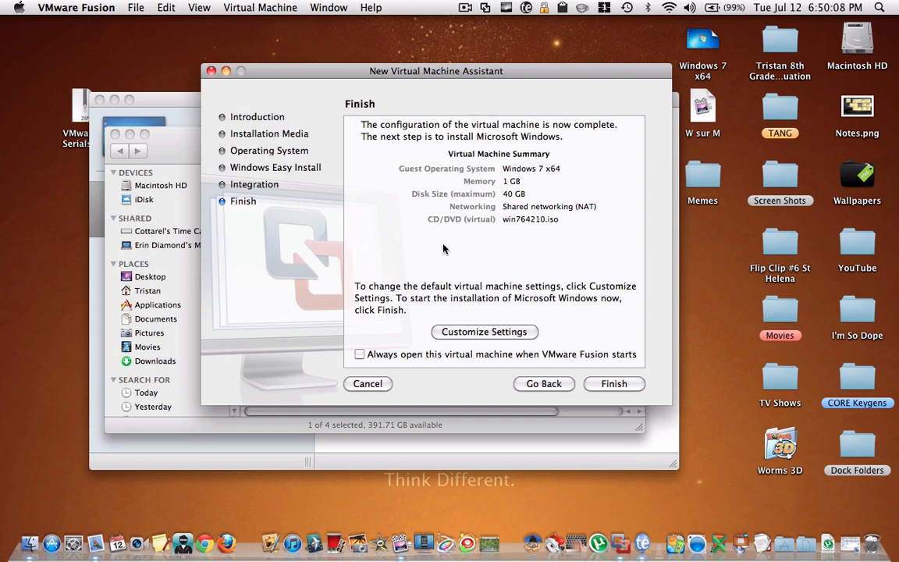
mouse_move(654, 279)
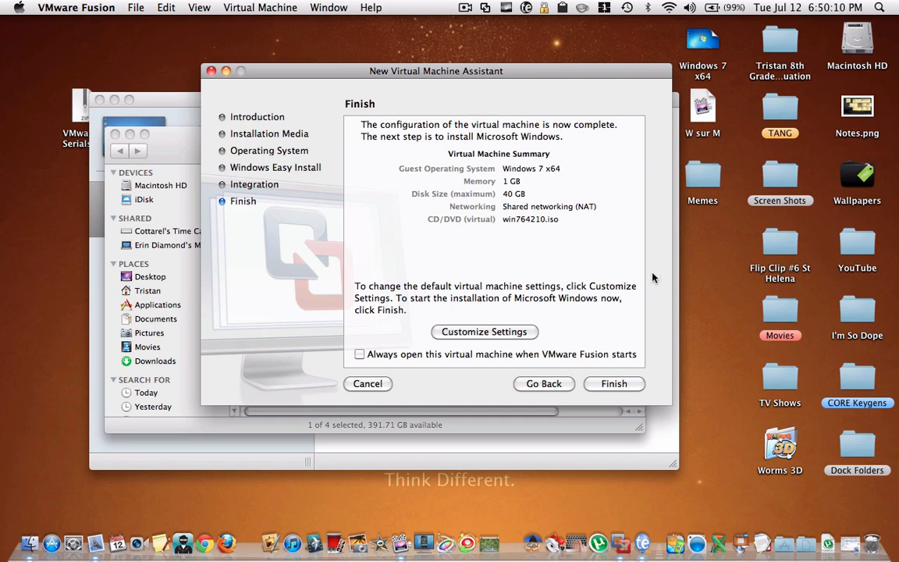
left_click(360, 353)
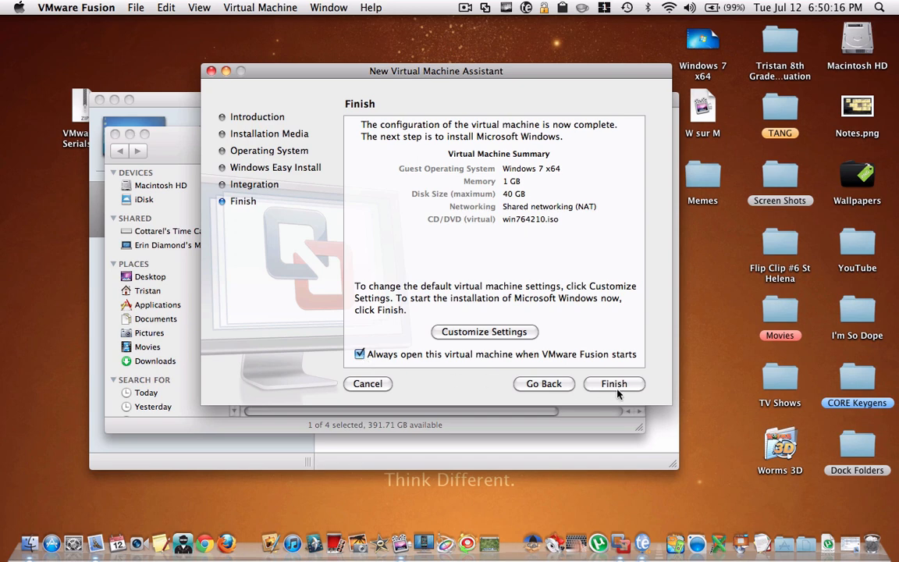
mouse_move(623, 393)
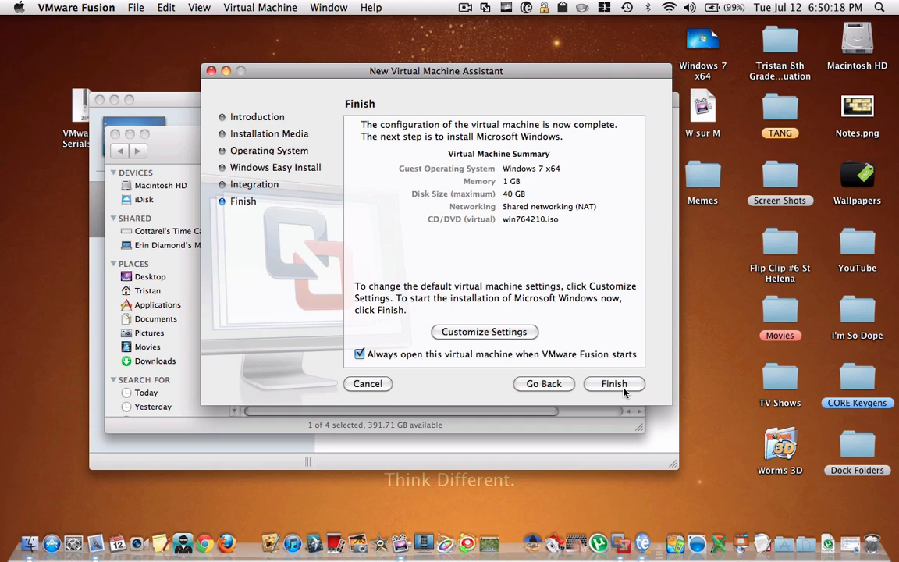
left_click(614, 383)
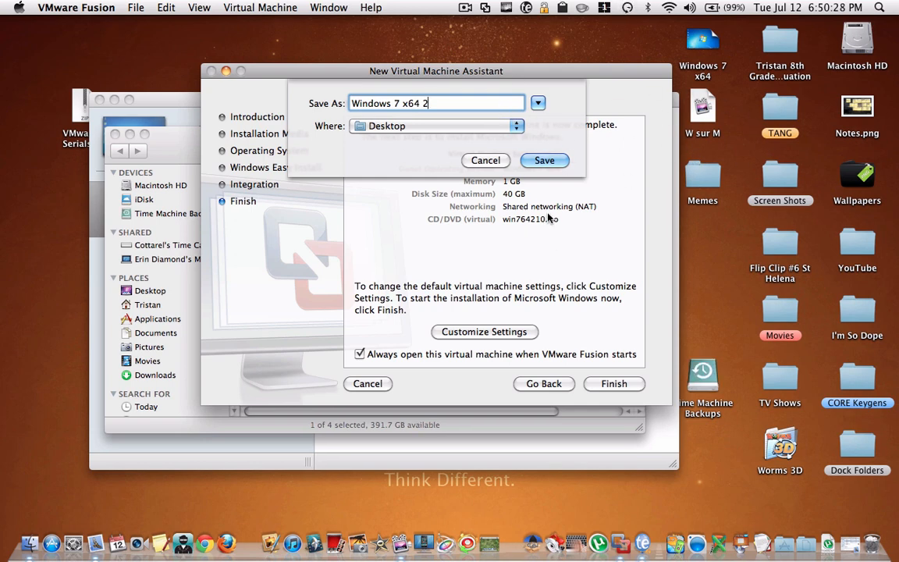
Step: Save the virtual machine as 'Windows 7 x64 2' on the Desktop and boot it
left_click(545, 160)
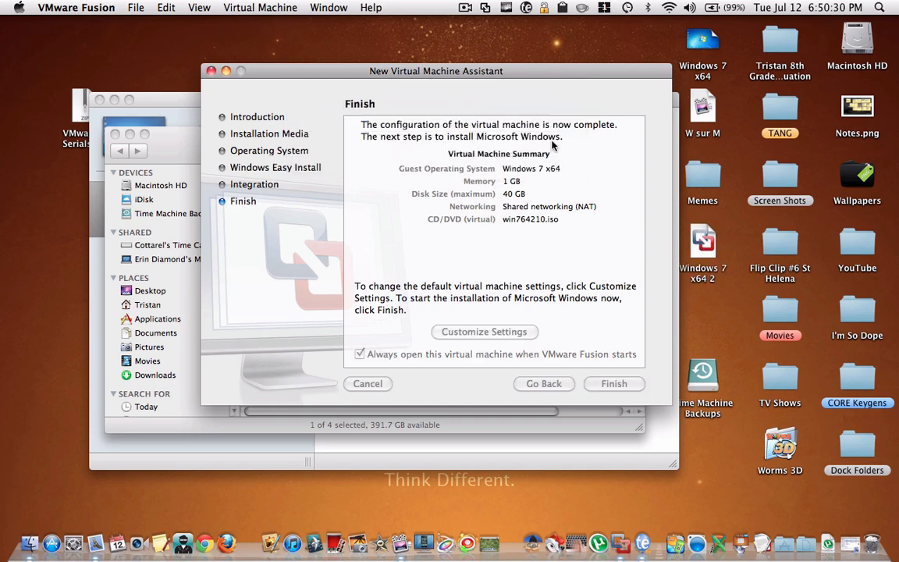
left_click(614, 384)
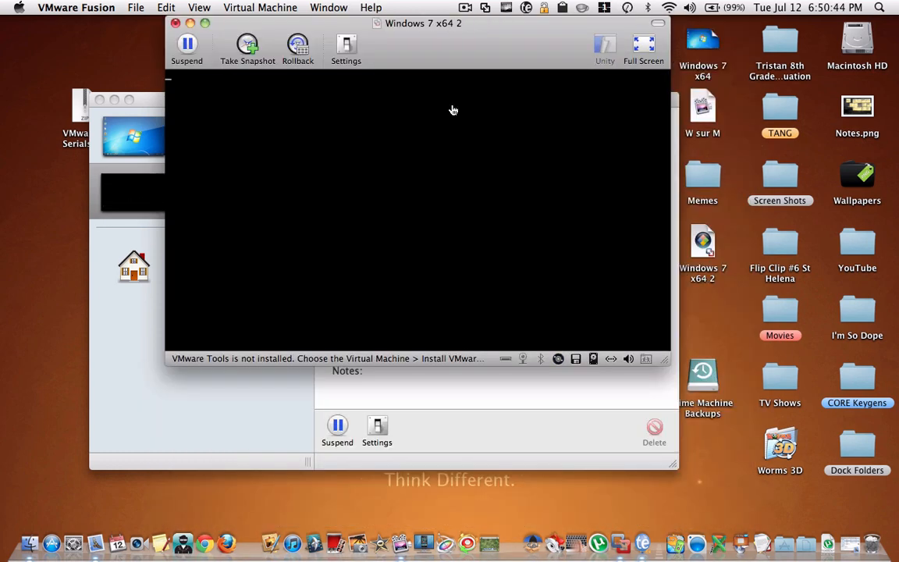
mouse_move(436, 45)
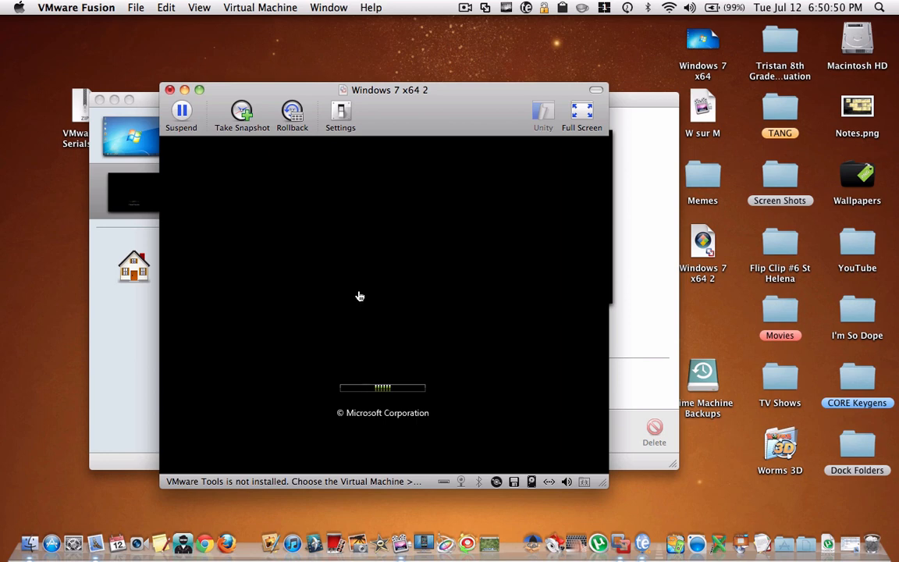
mouse_move(347, 303)
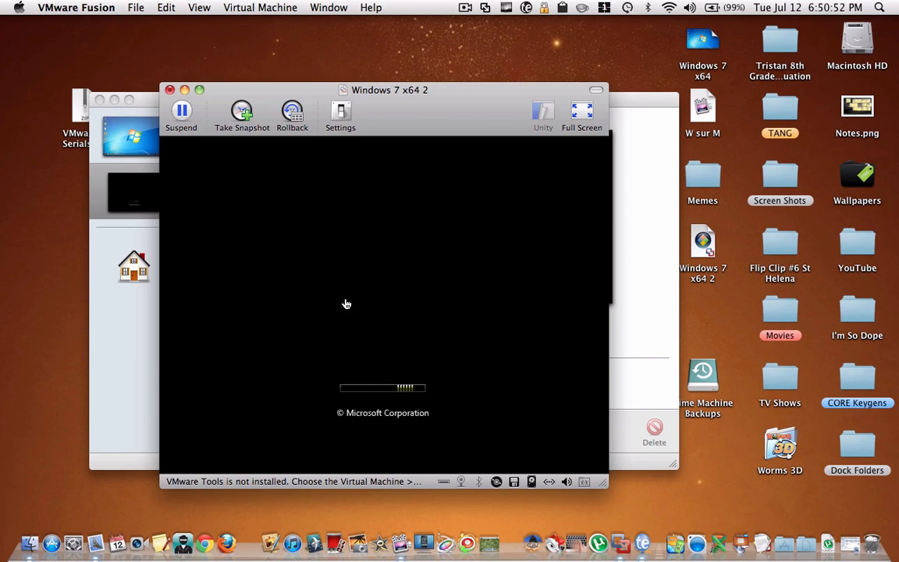
mouse_move(345, 336)
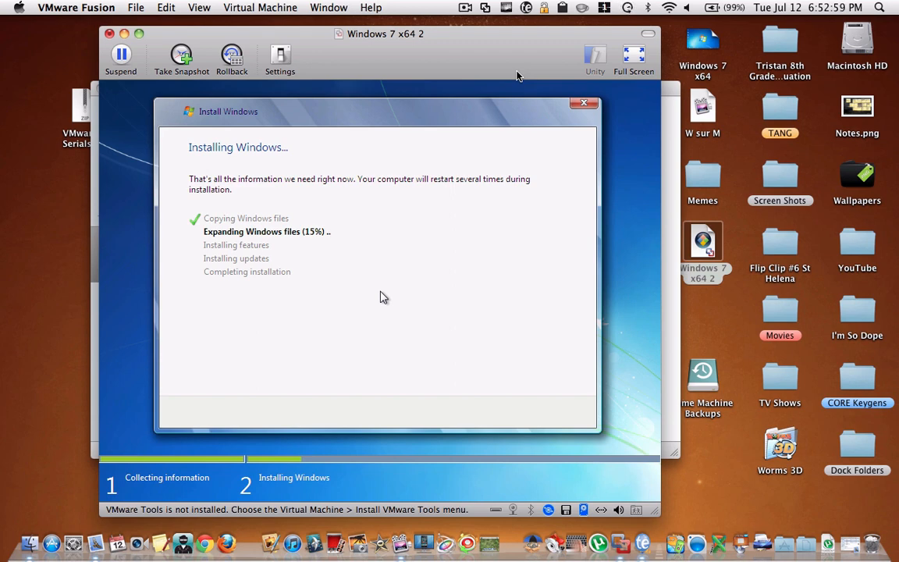
mouse_move(256, 238)
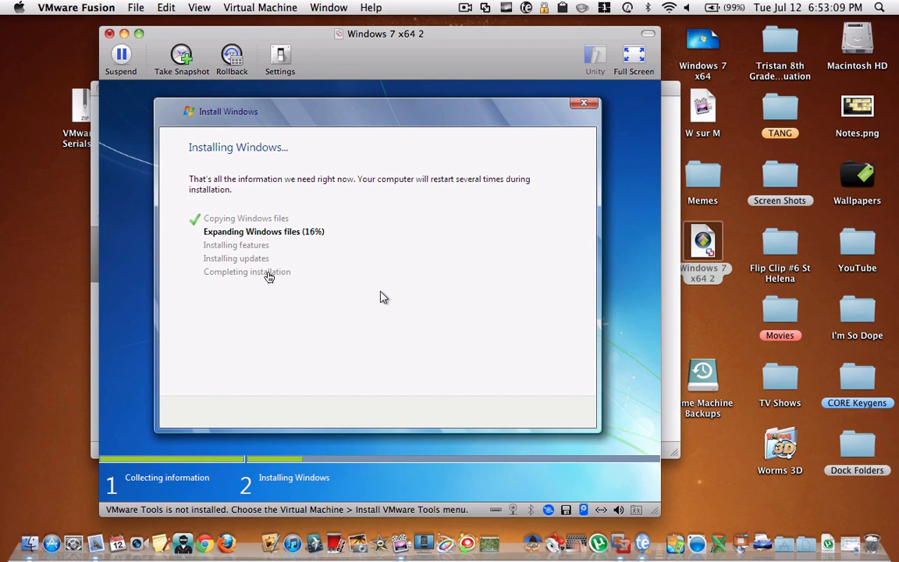
mouse_move(487, 26)
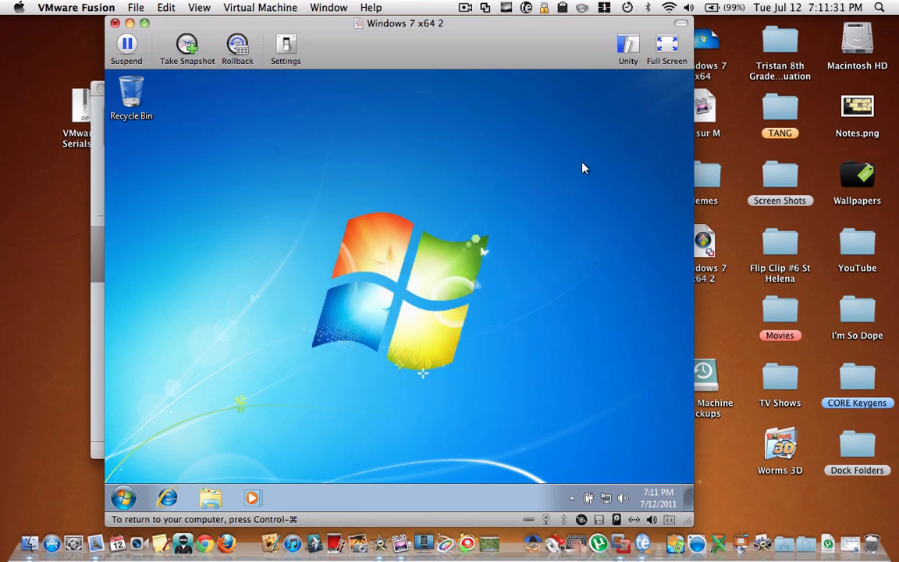
Step: Switch the Windows 7 virtual machine window to full-screen mode
left_click(668, 43)
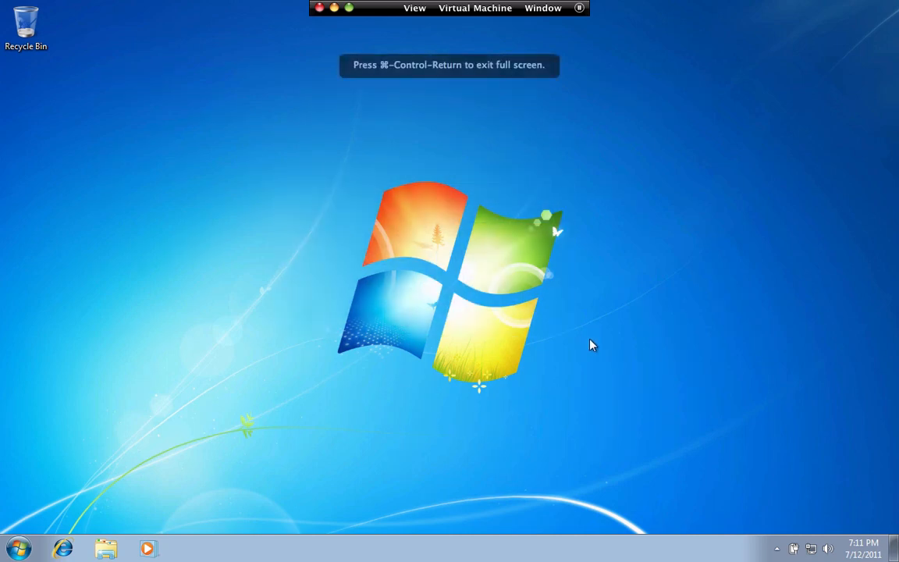
mouse_move(362, 100)
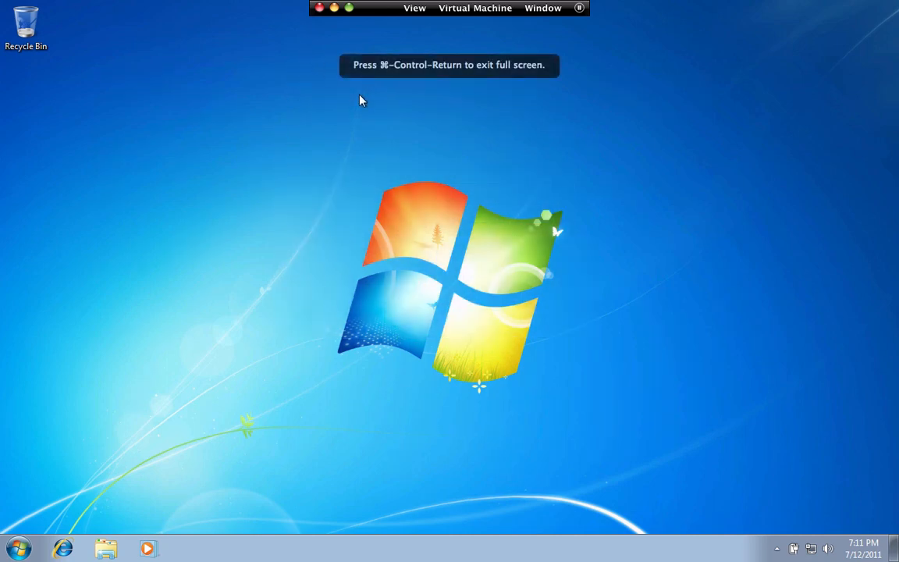
mouse_move(368, 120)
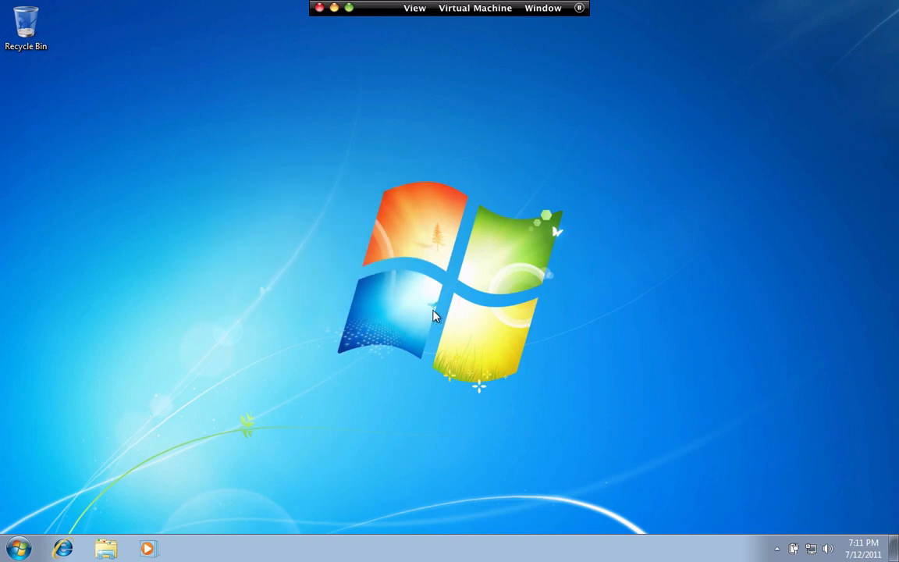
mouse_move(391, 303)
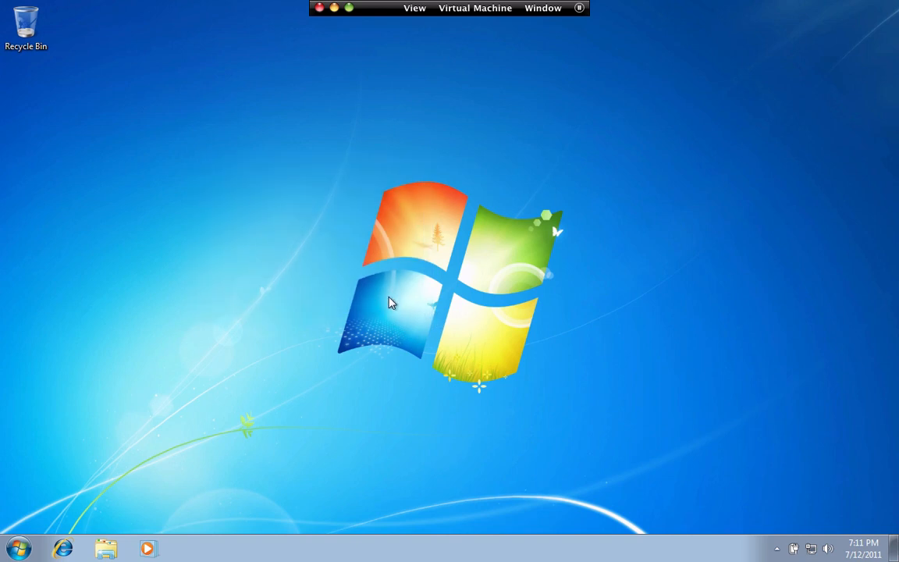
mouse_move(366, 327)
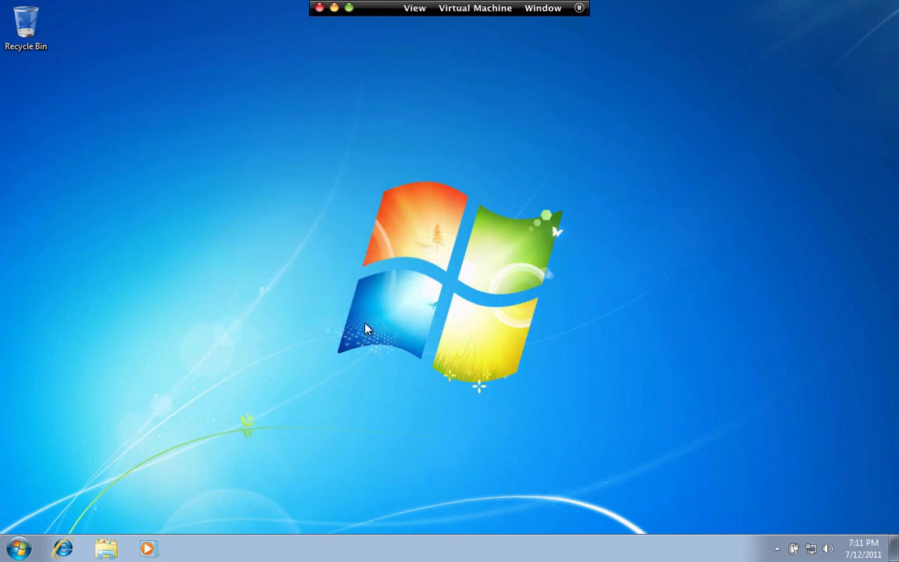